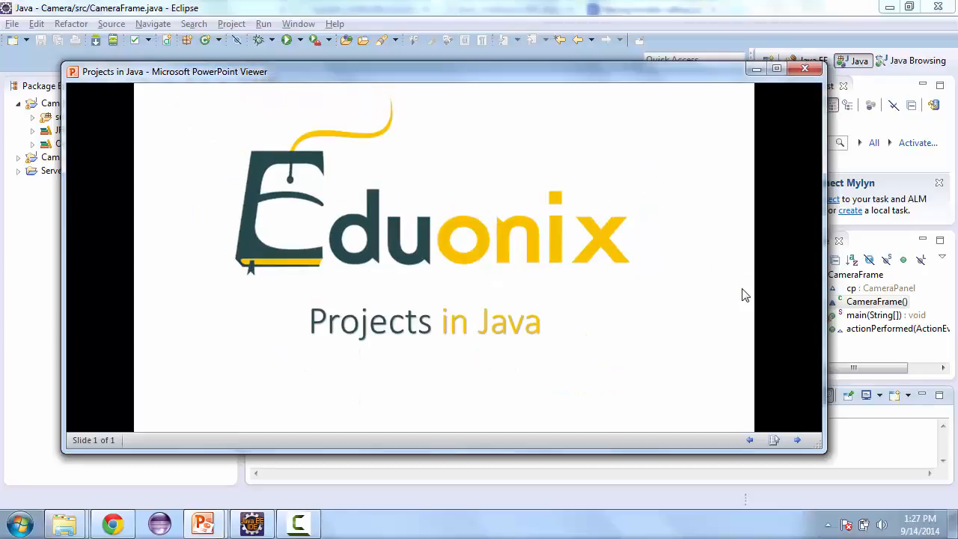
Step: Close the 'Projects in Java' PowerPoint title slide to reveal the CameraFrame code
left_click(805, 68)
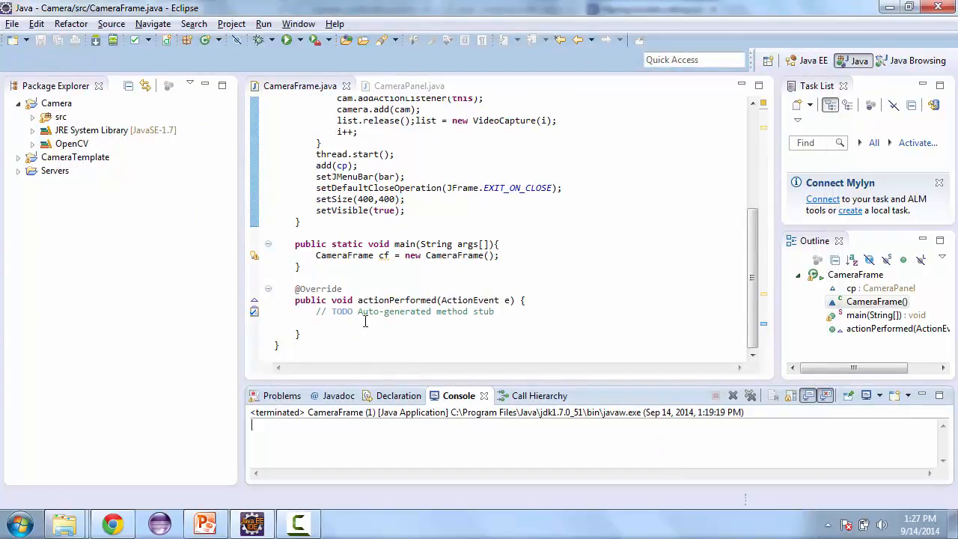
Step: Add JMenuItem source = (JMenuItem) e.getSource(); inside actionPerformed
type("Je")
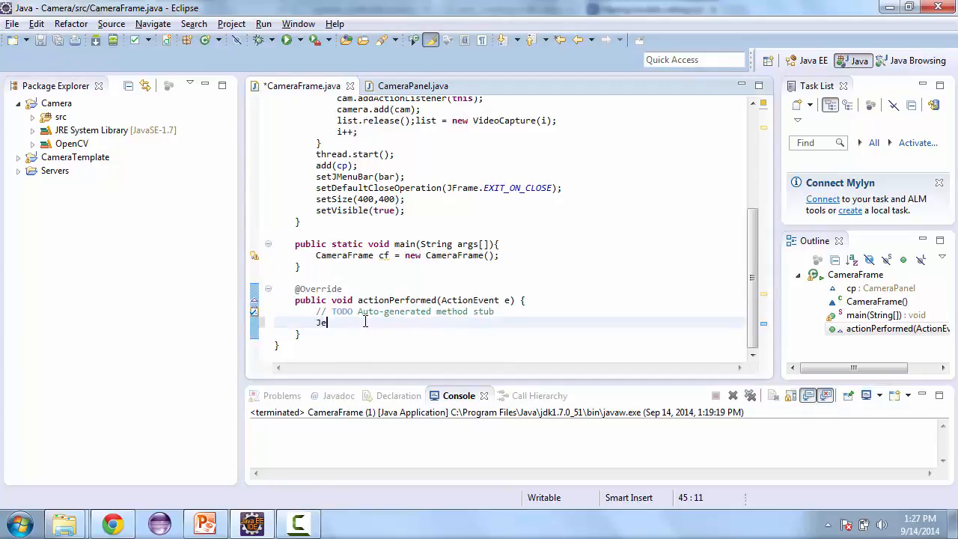
key("BackSpace")
type("MenuItem")
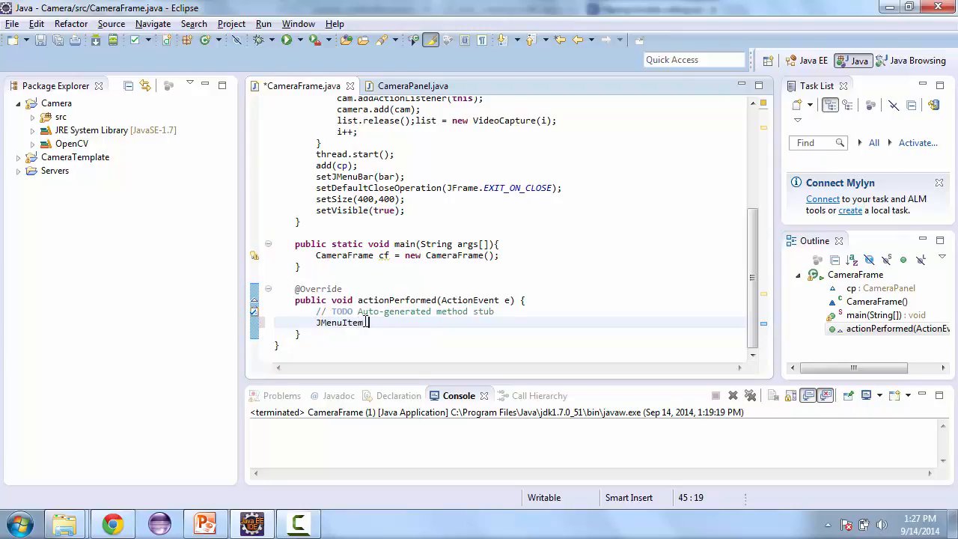
type("so")
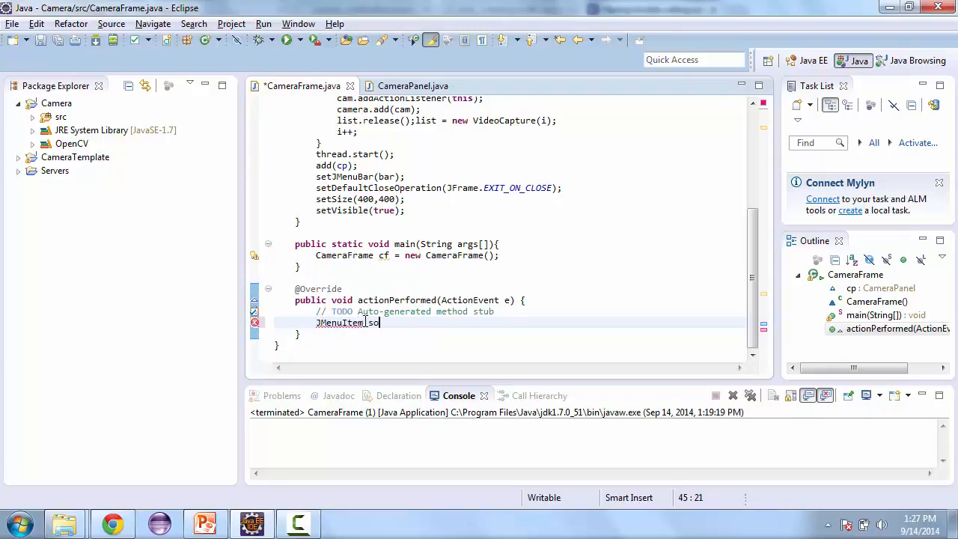
type("urce =")
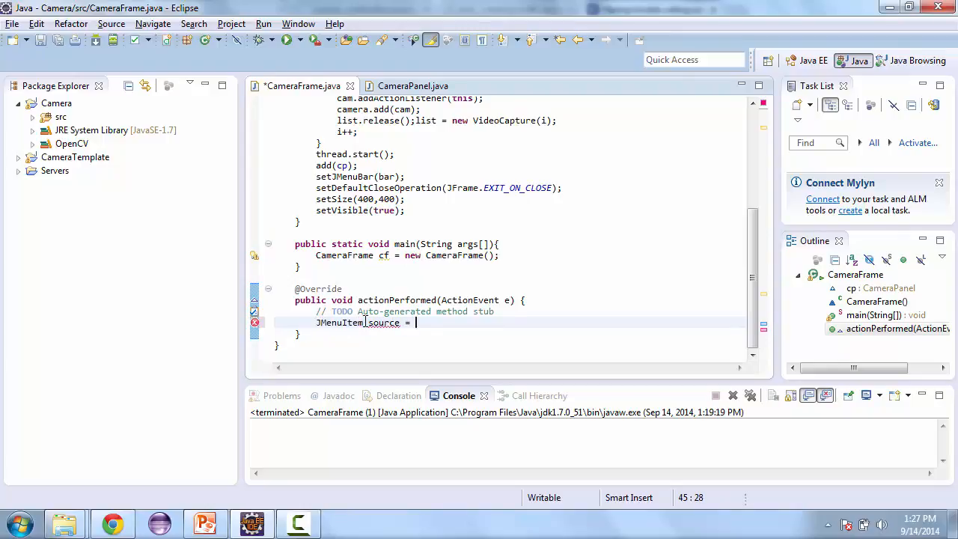
type("(JM)")
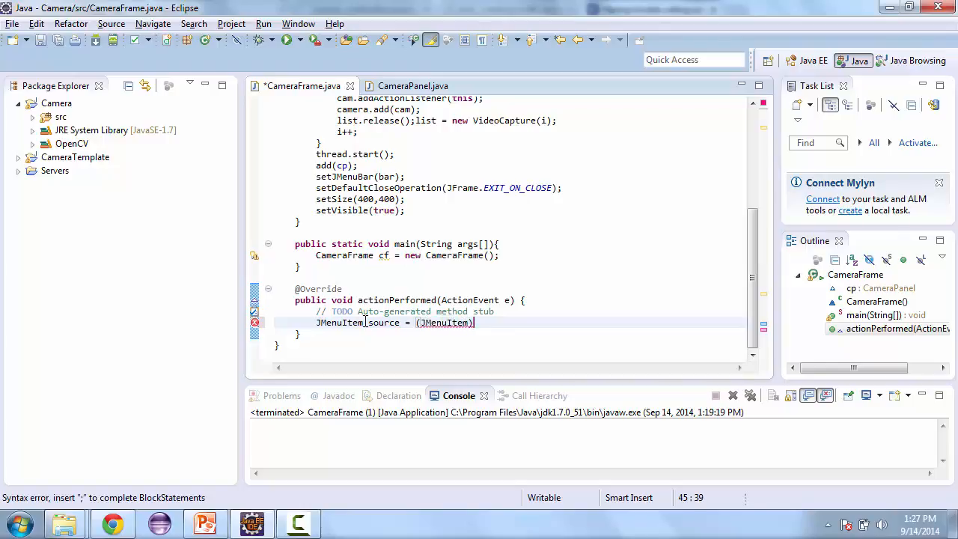
type("e.")
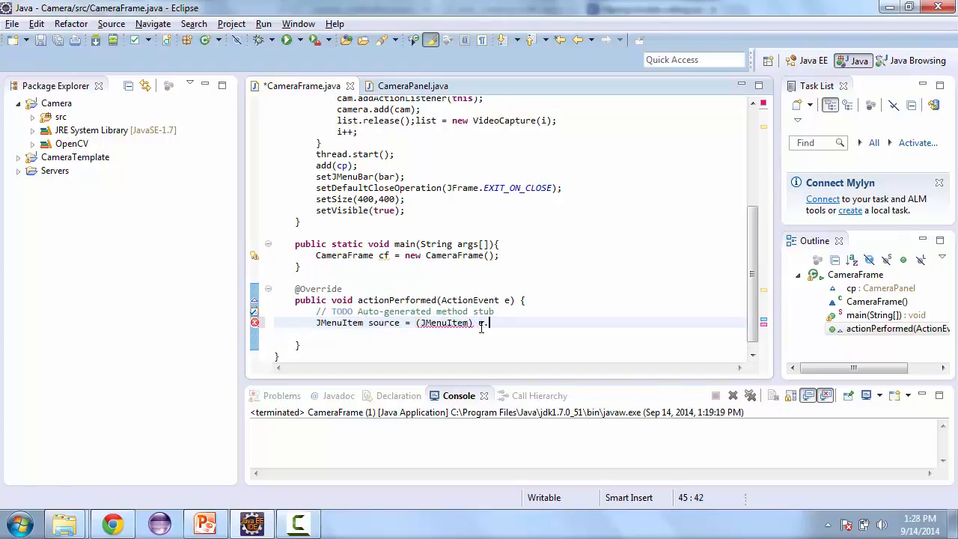
type(".getSource();")
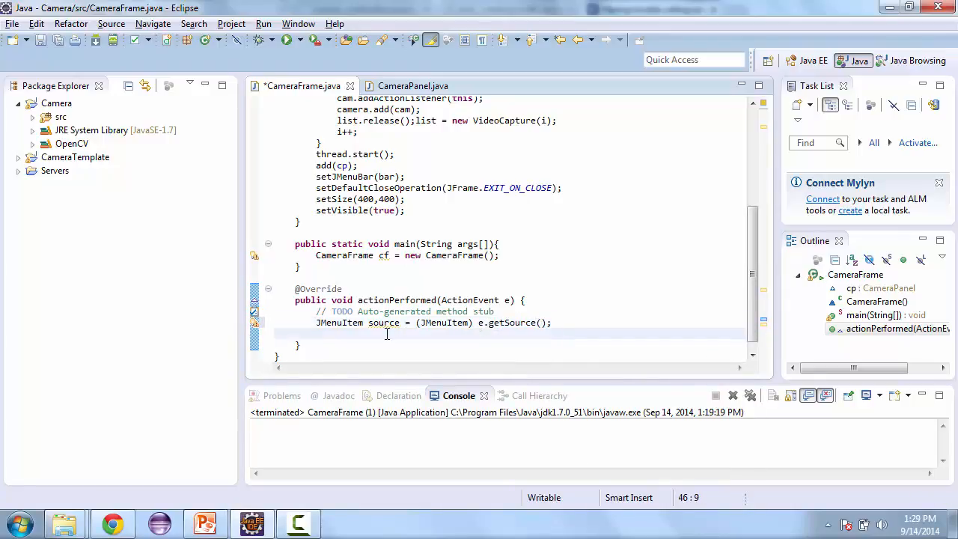
Step: Begin the line int num = Integer.parseInt() below the source declaration
type("int")
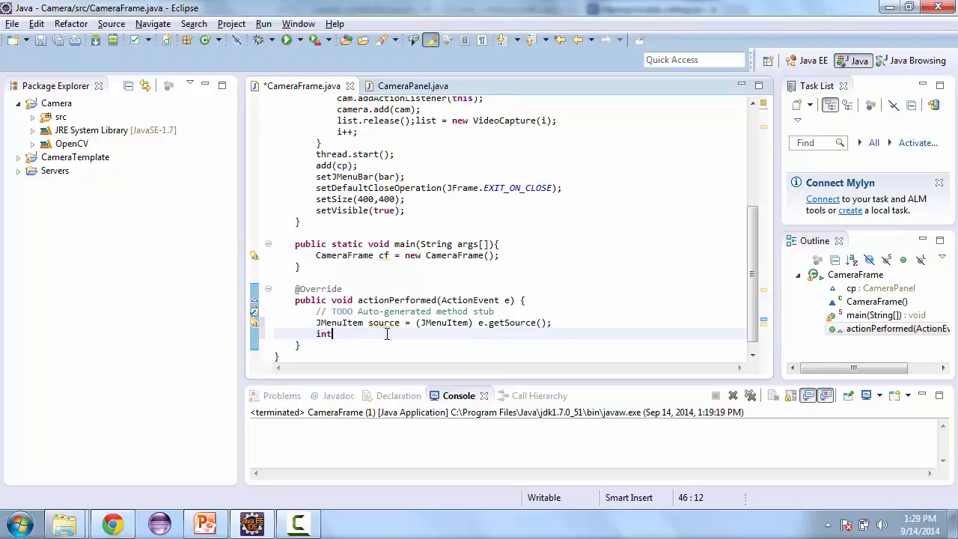
type("num")
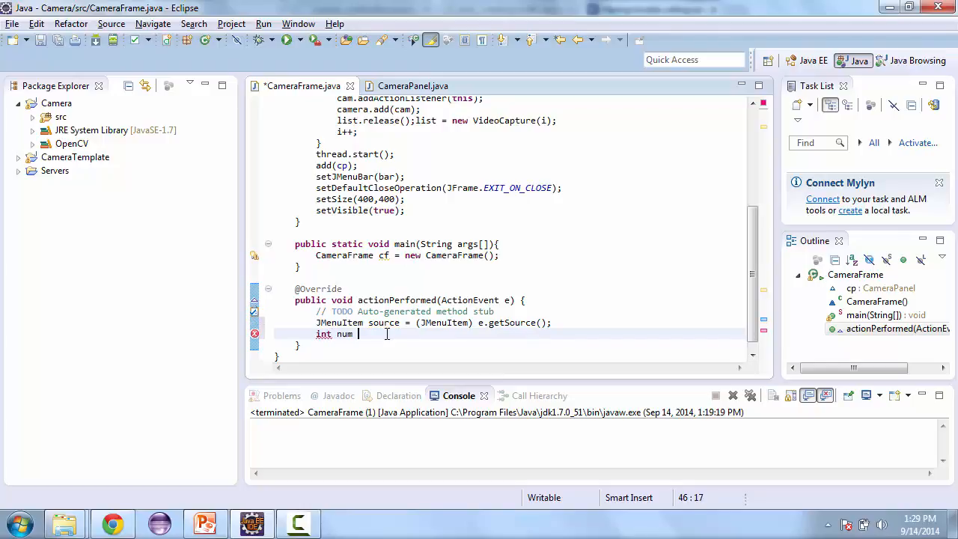
type("=")
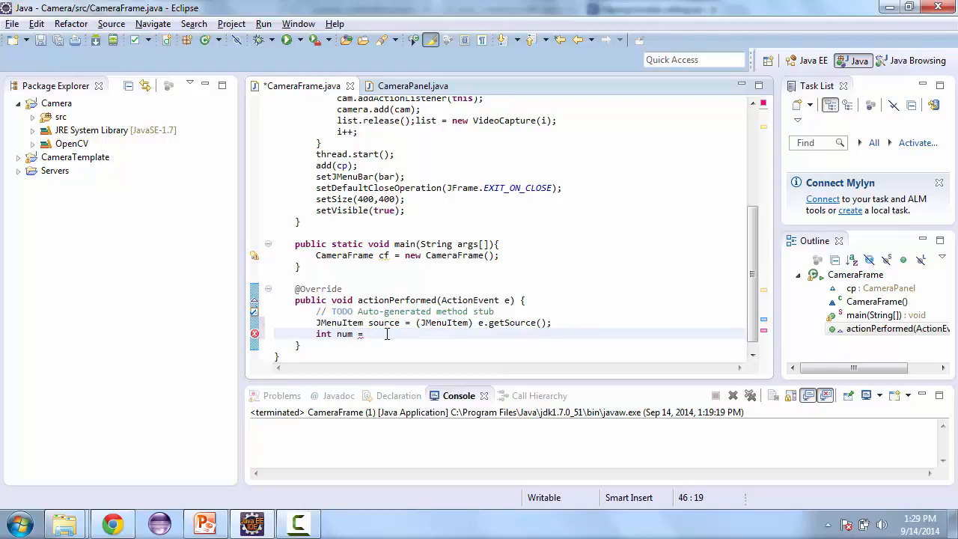
type("Integ")
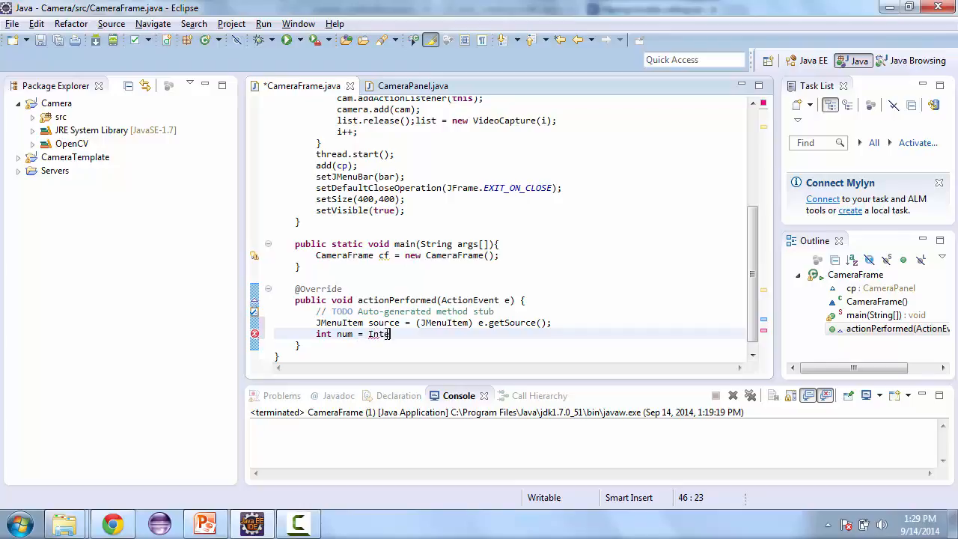
type(".")
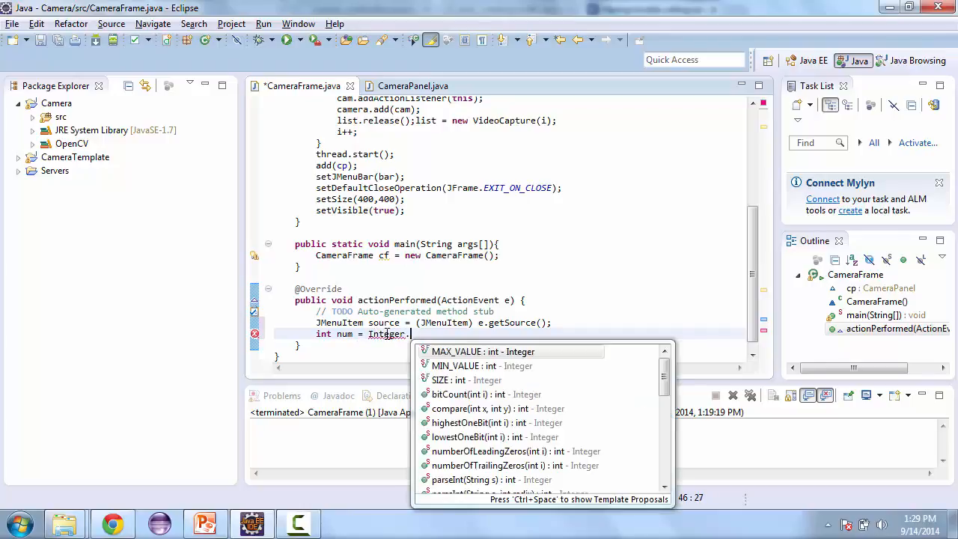
type("par")
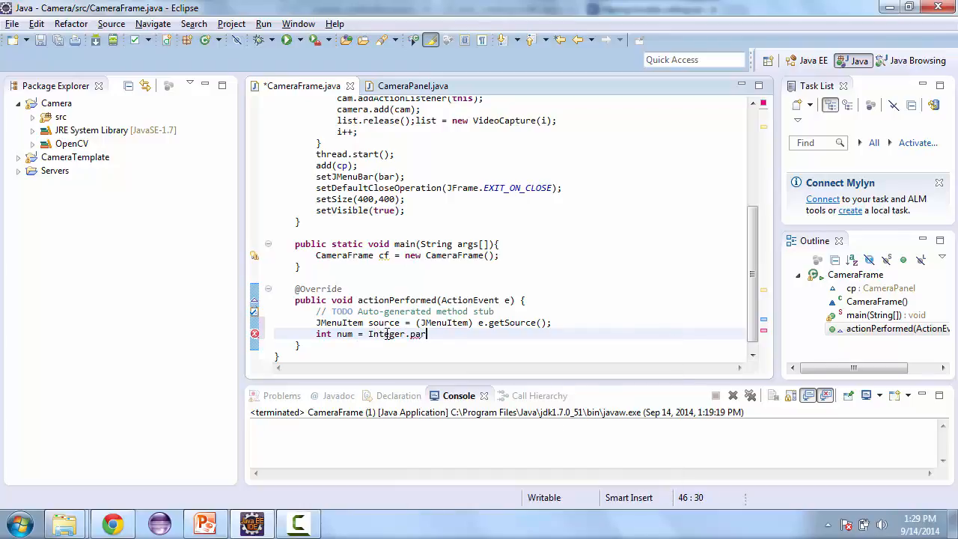
type("seInt()")
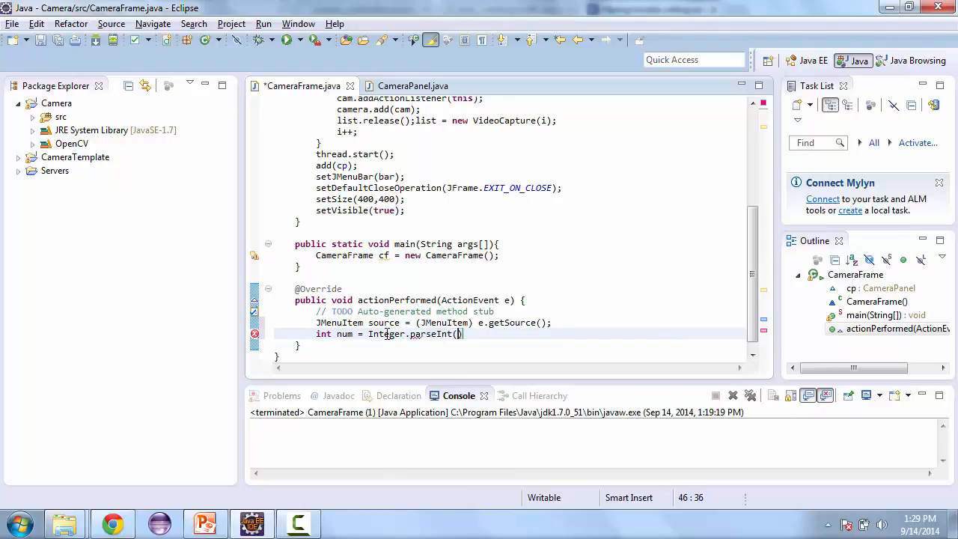
Step: Pass source.getText().substring(7) to parseInt and subtract 1
type("sro")
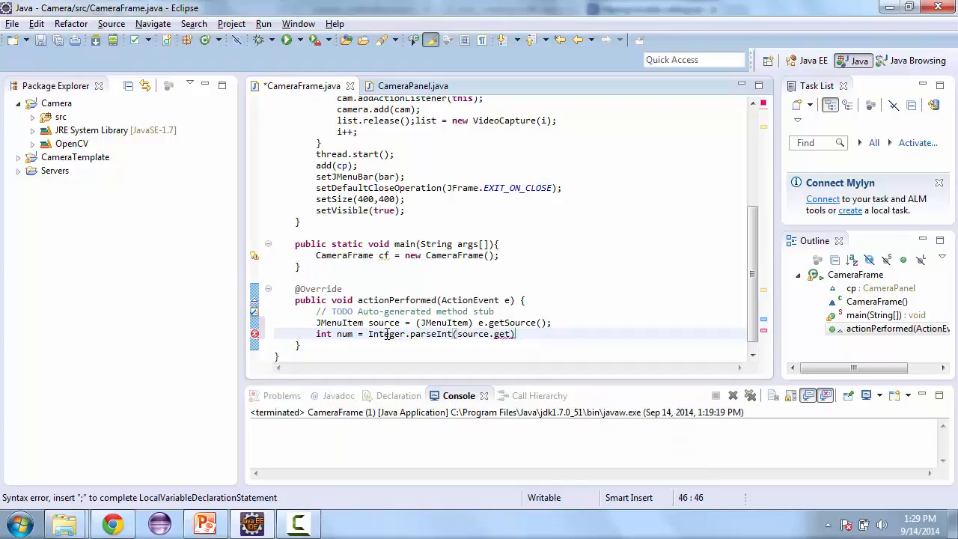
type("()")
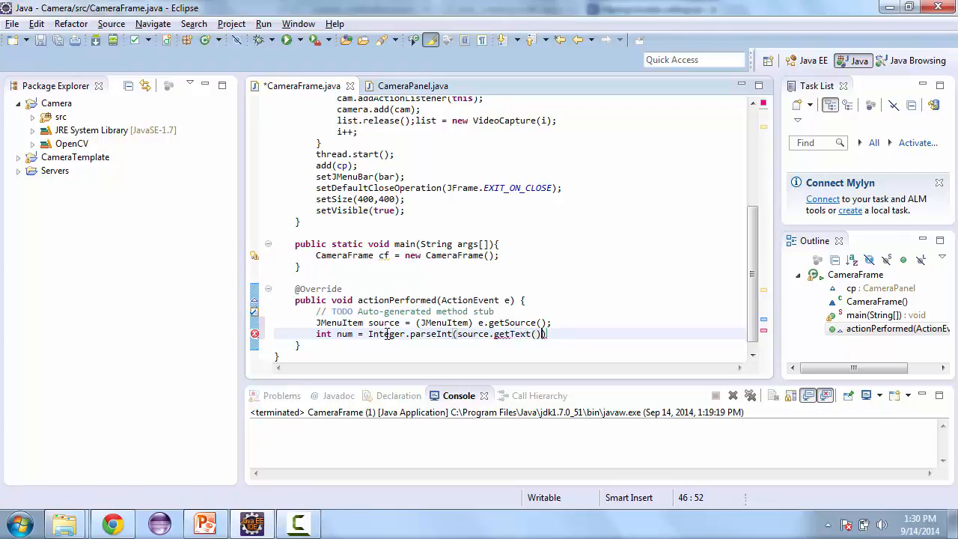
type(".substring(")
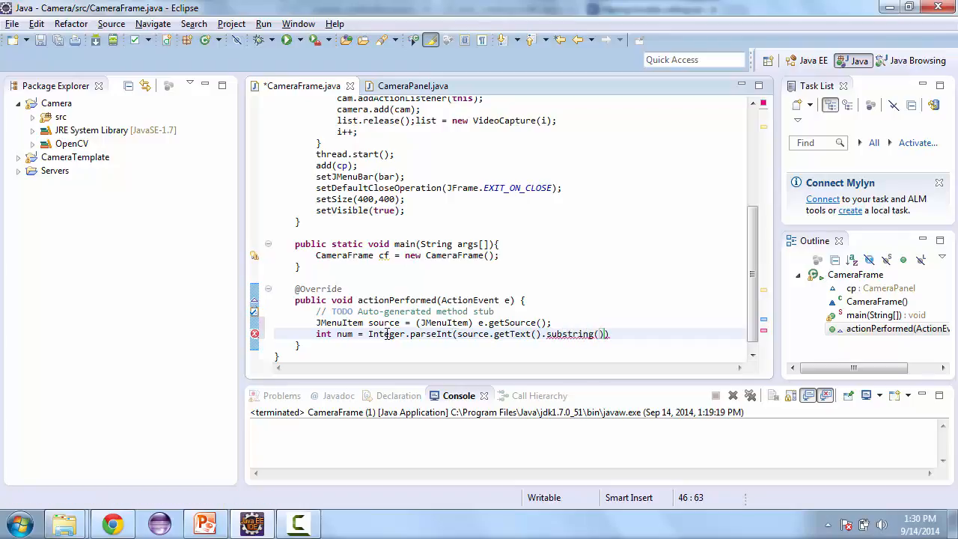
key("BackSpace")
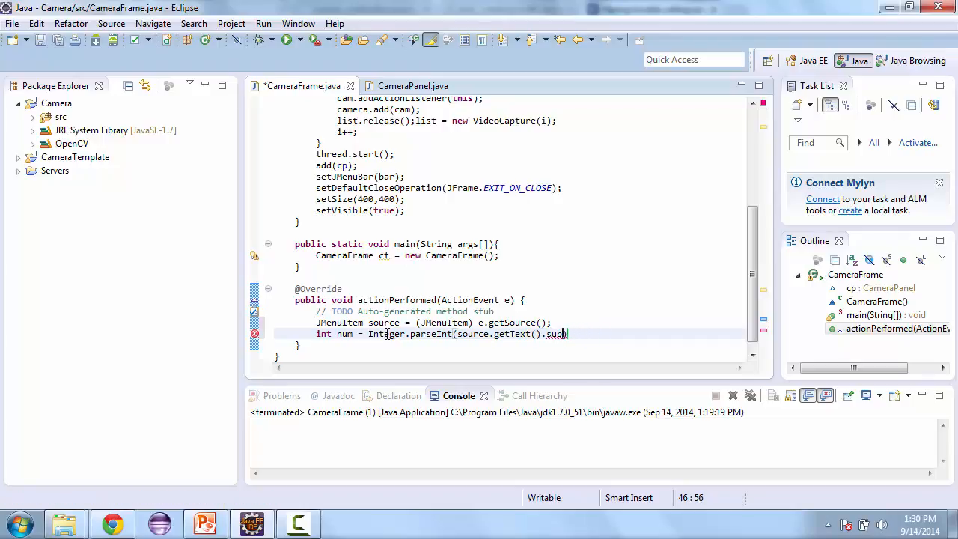
type("string()")
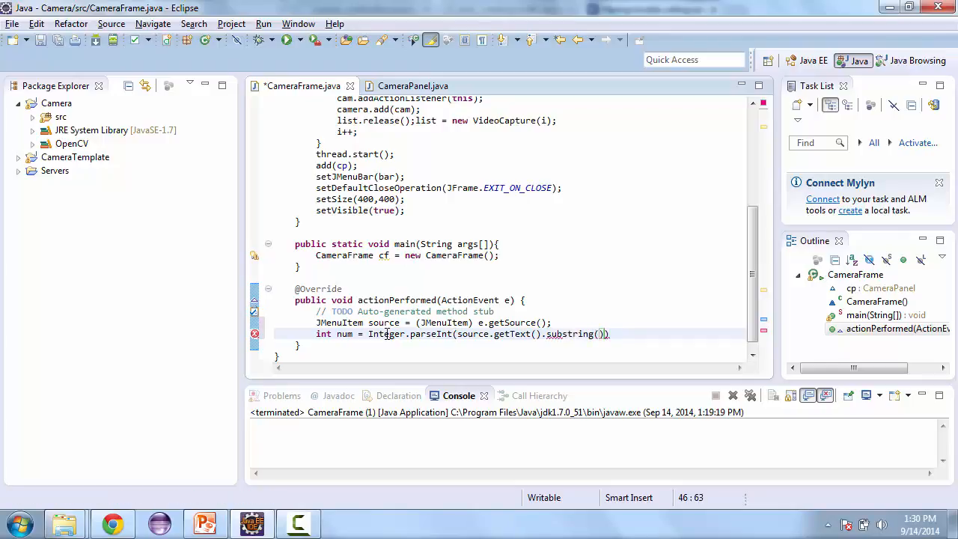
type("7")
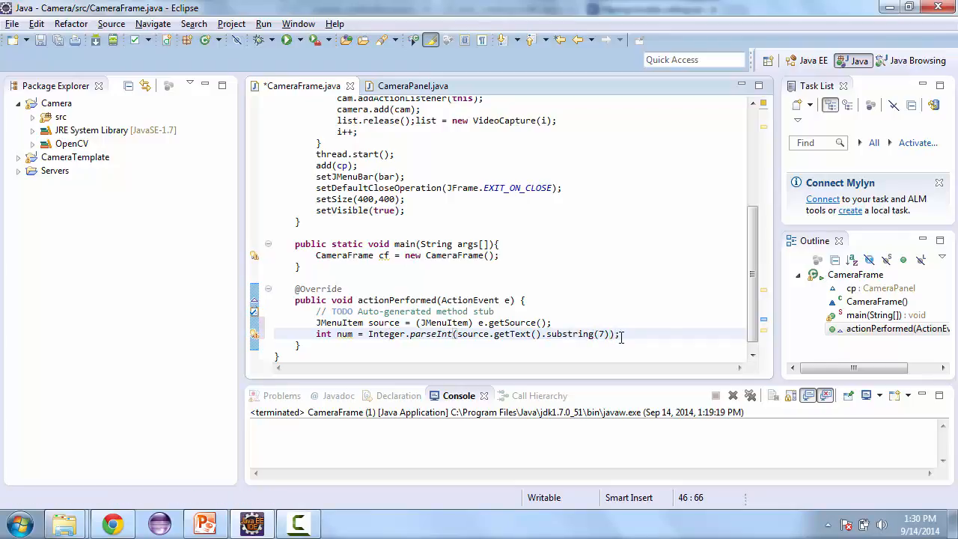
type("-1")
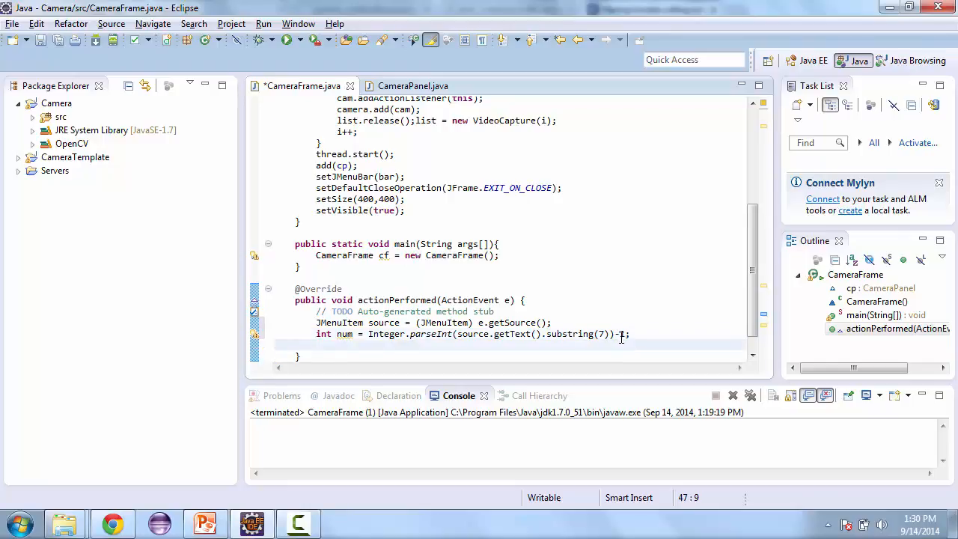
Step: Add the call cp.switchCamera(num); at the end of actionPerformed
type("v")
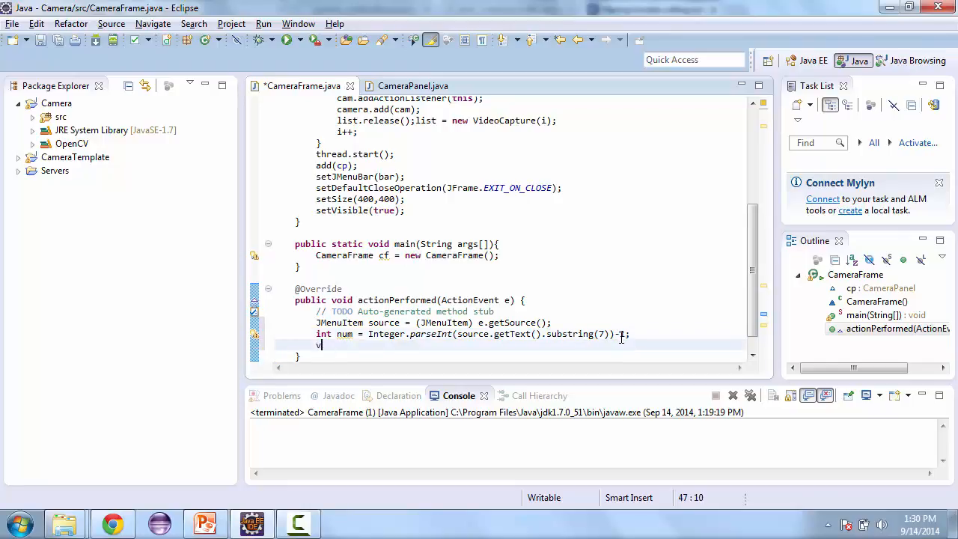
type("p")
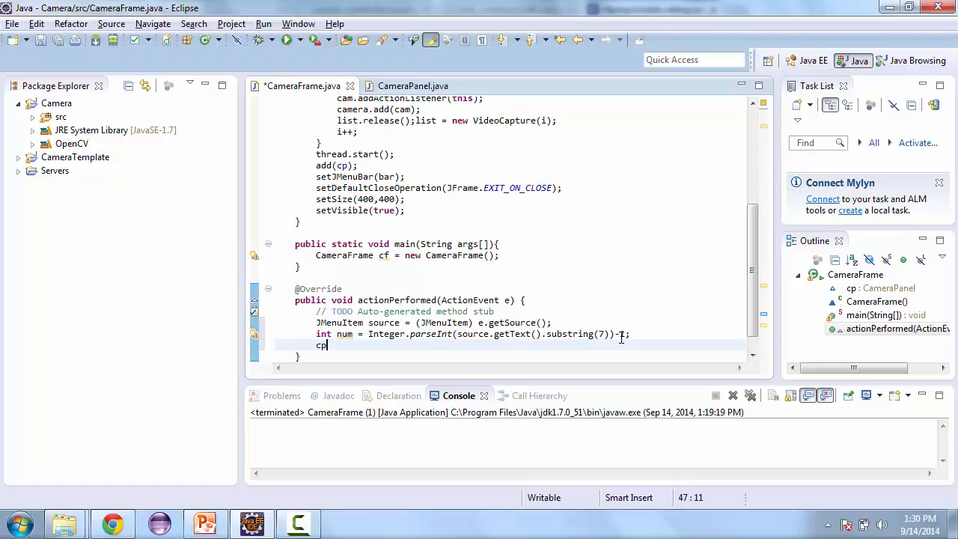
type(".sqitch")
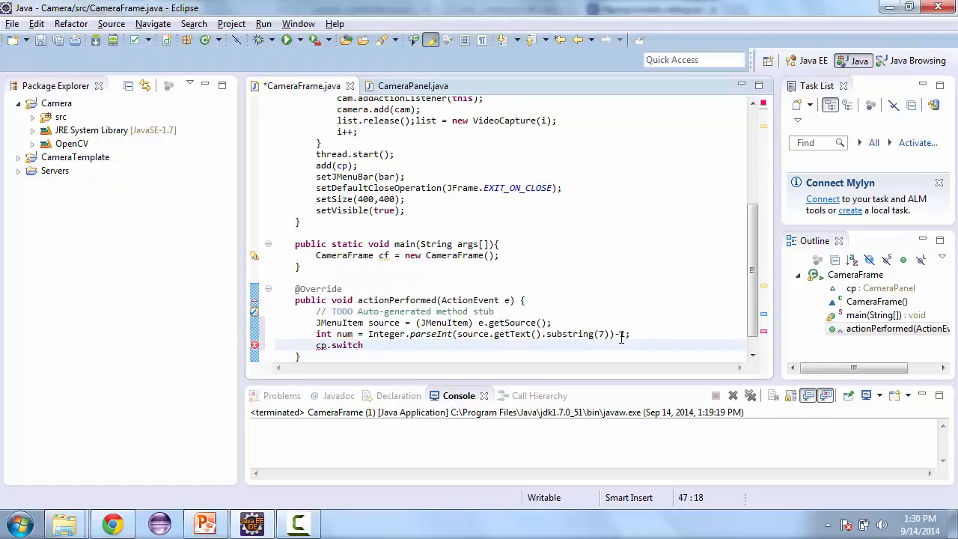
type("Camer")
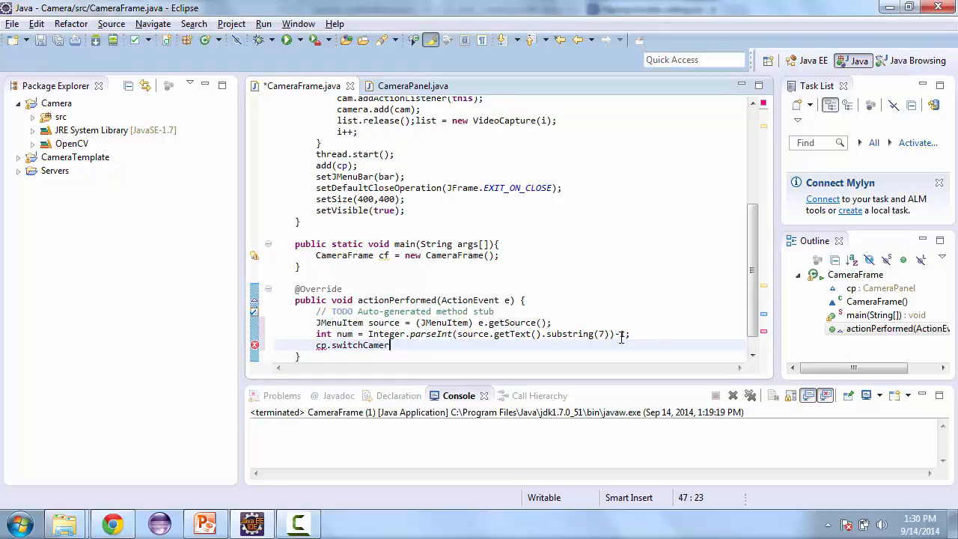
type("a()")
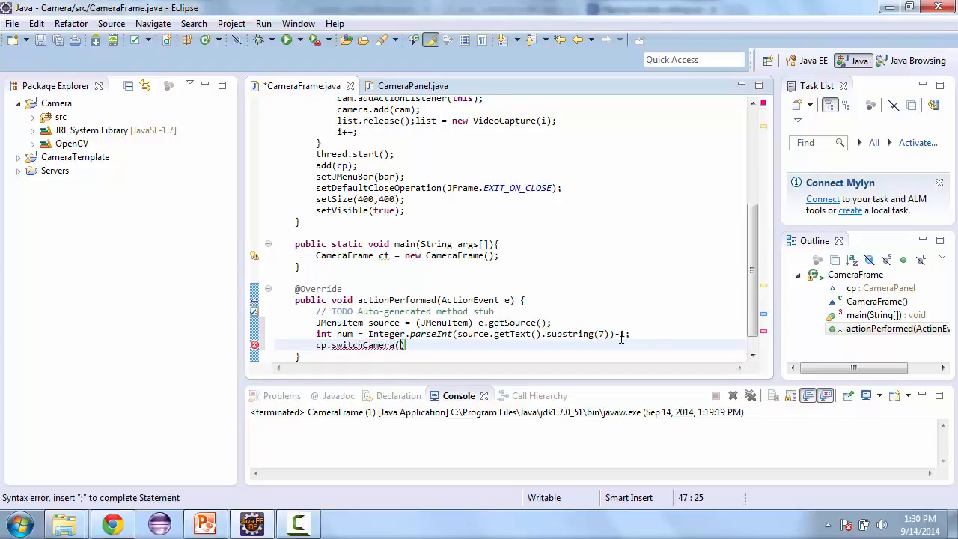
type("num);")
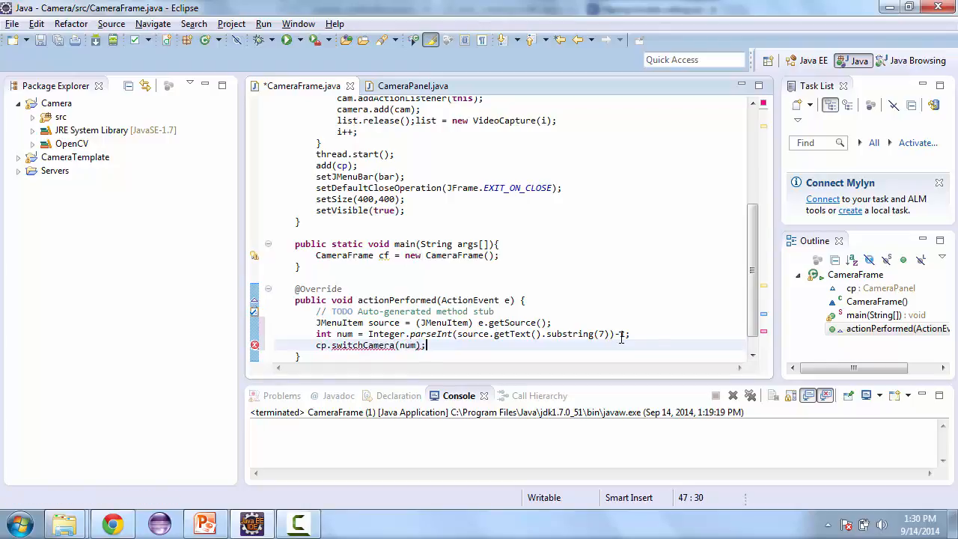
Step: In CameraPanel.java, add public void switchCamera(int x) setting capture = new VideoCapture(x)
left_click(413, 86)
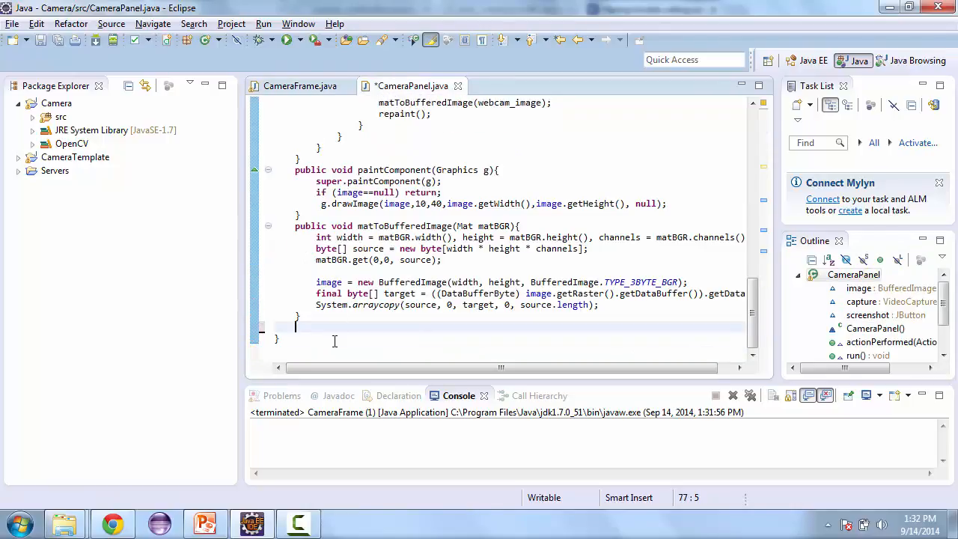
type("public")
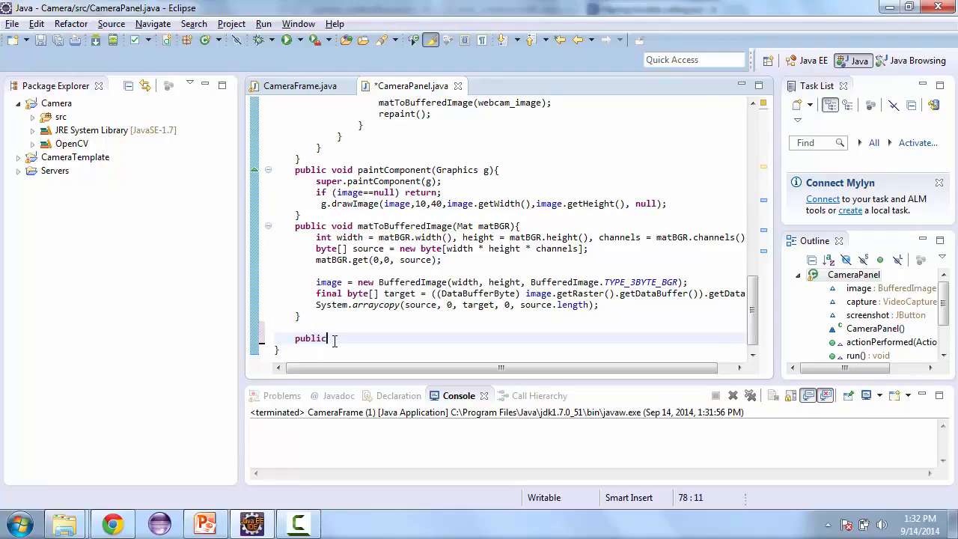
type("void swqit")
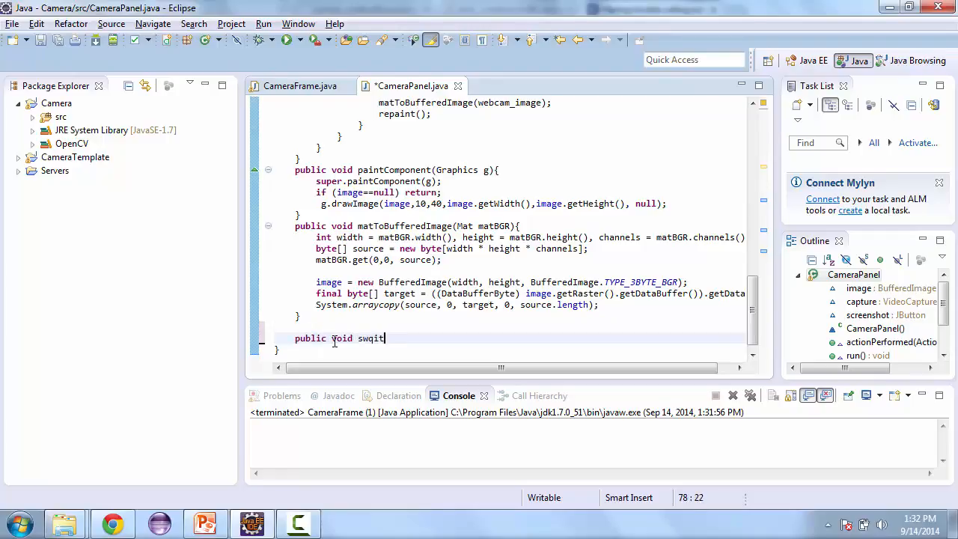
type("switchc")
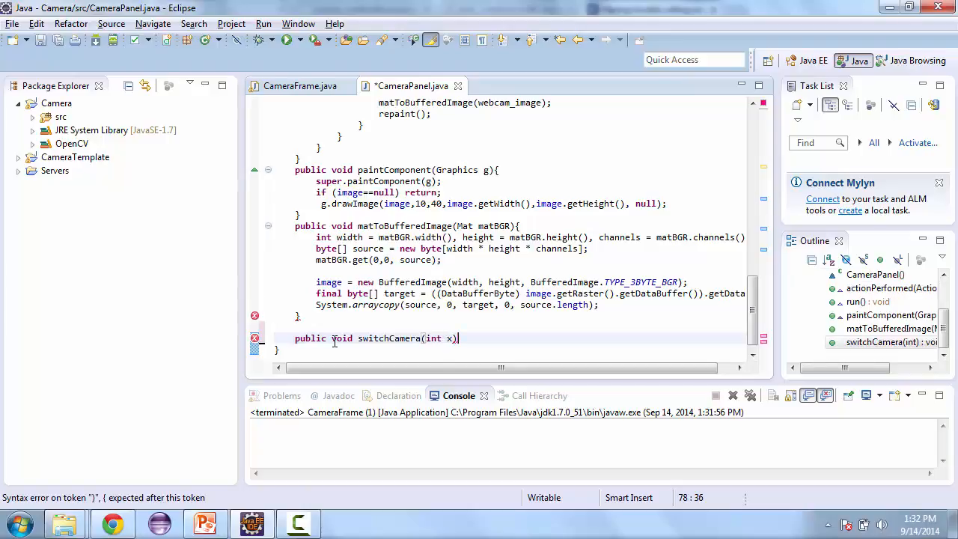
type("{")
type("capture = new")
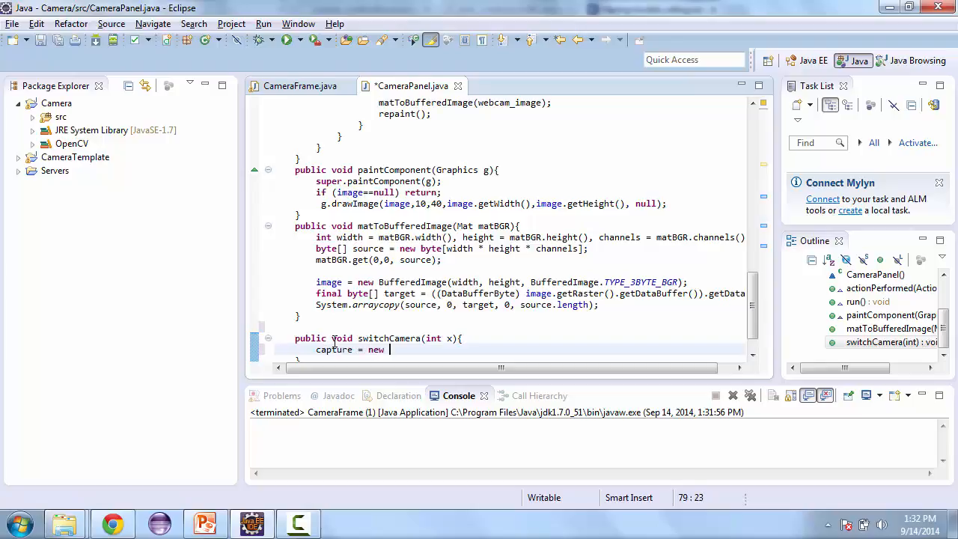
type("VideoCapture(x")
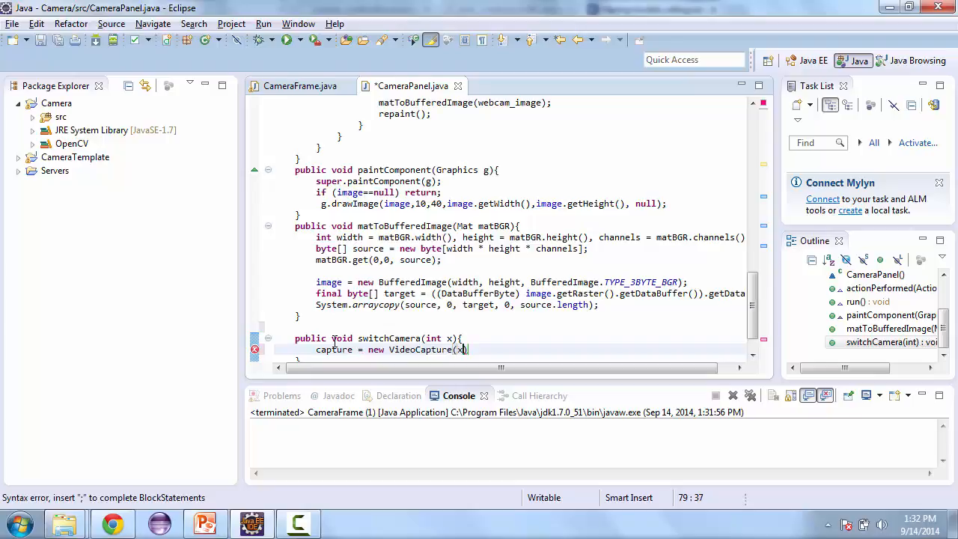
type(";")
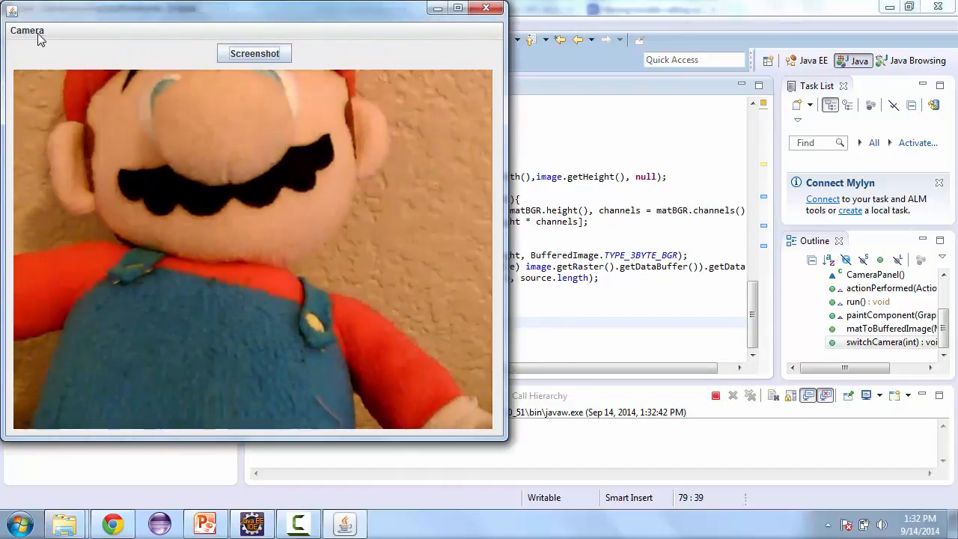
Step: Pick Camera 2 from the running app's Camera menu, then close the window
left_click(27, 30)
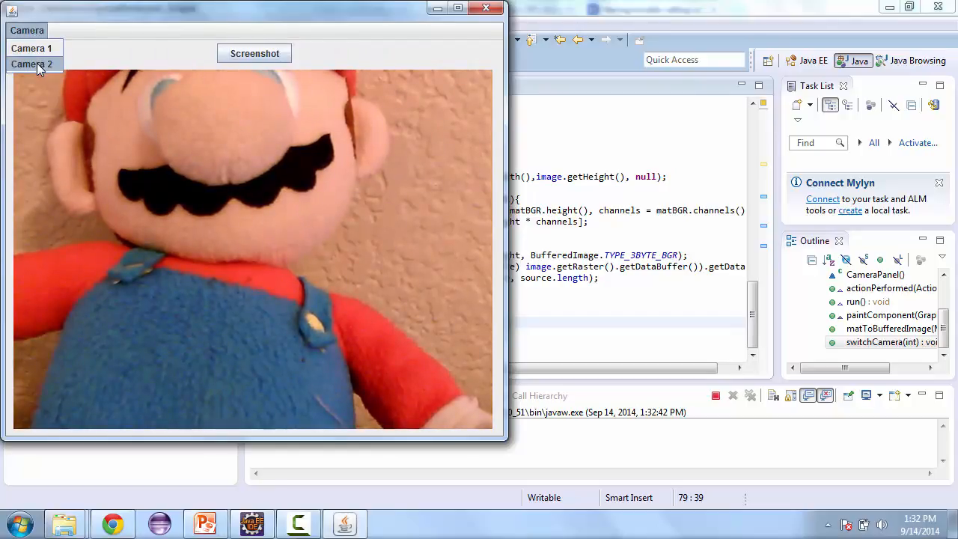
left_click(32, 64)
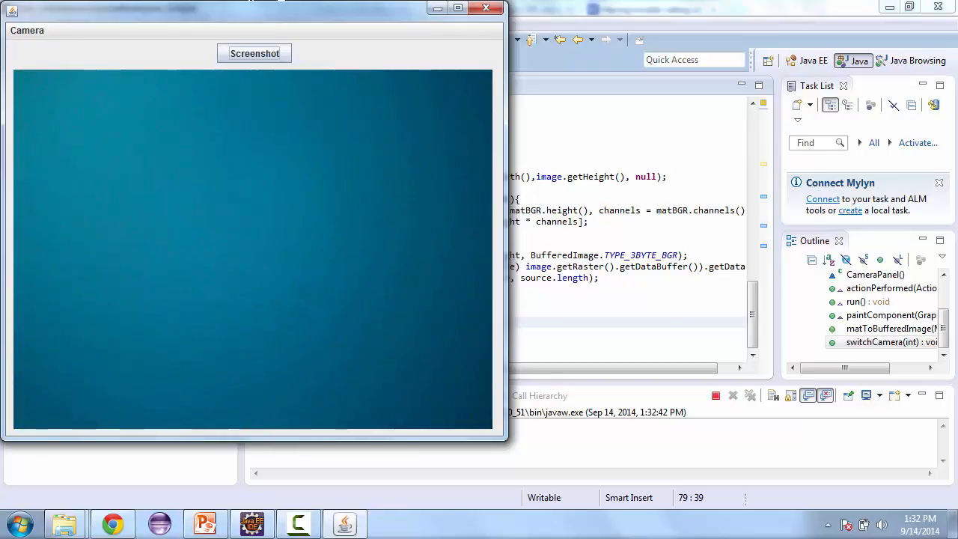
mouse_move(485, 8)
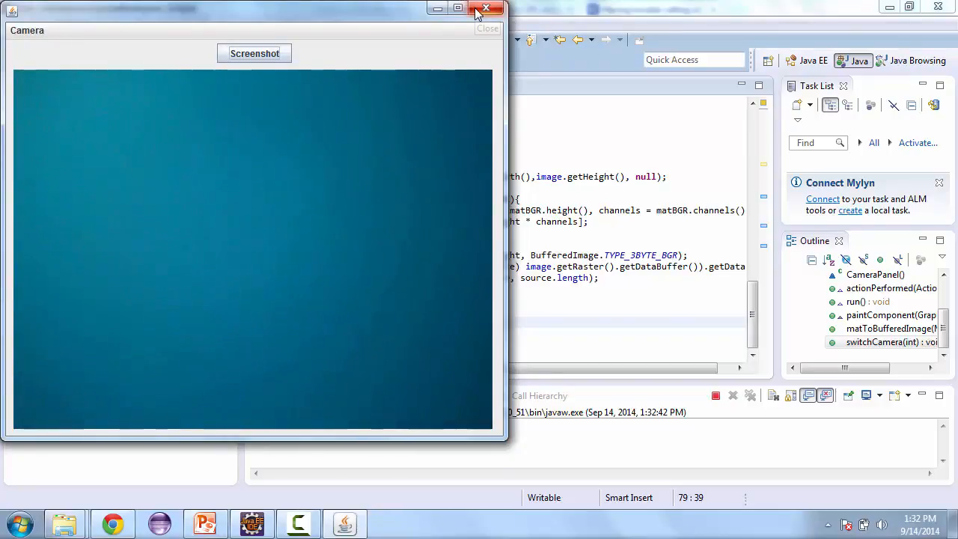
left_click(487, 8)
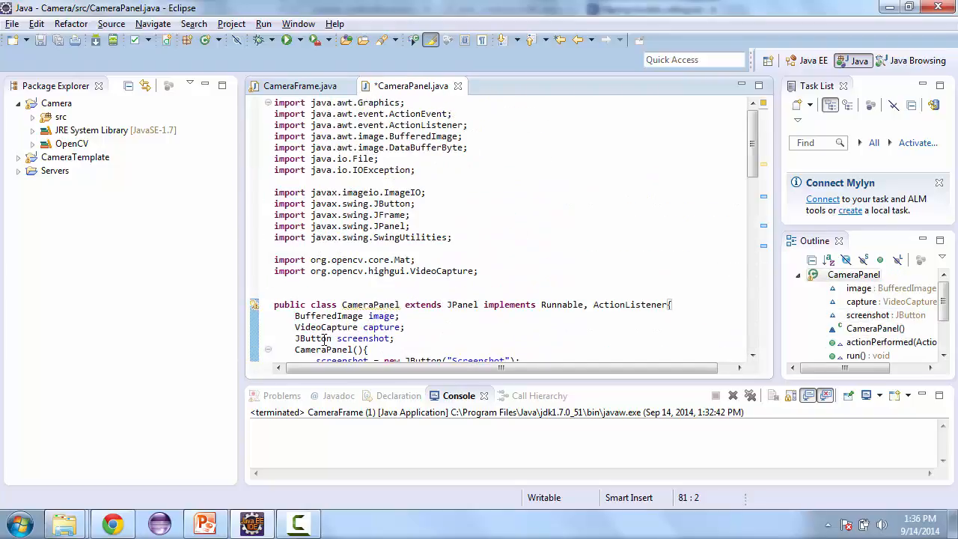
Step: Declare a CascadeClassifier faceDetector field in CameraPanel
type("CascadeClassifier")
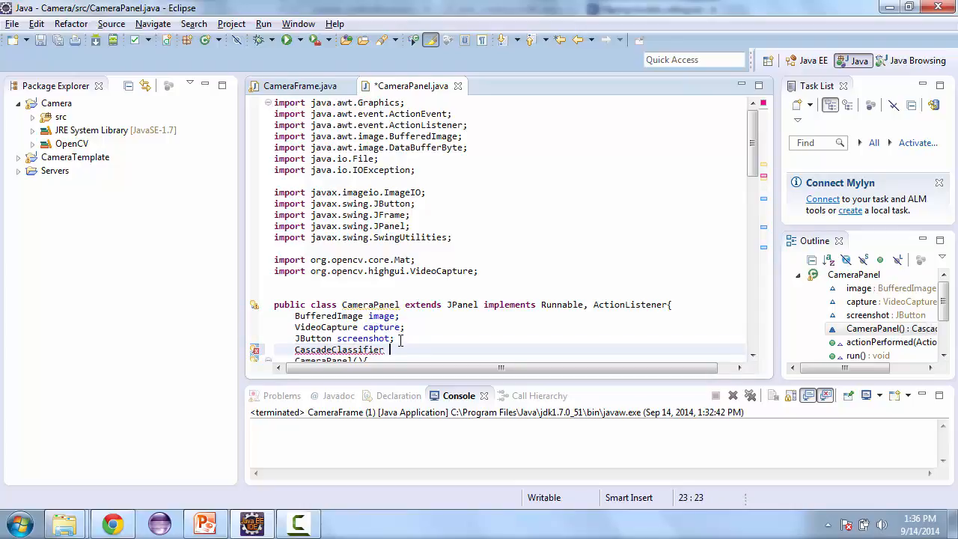
type("face")
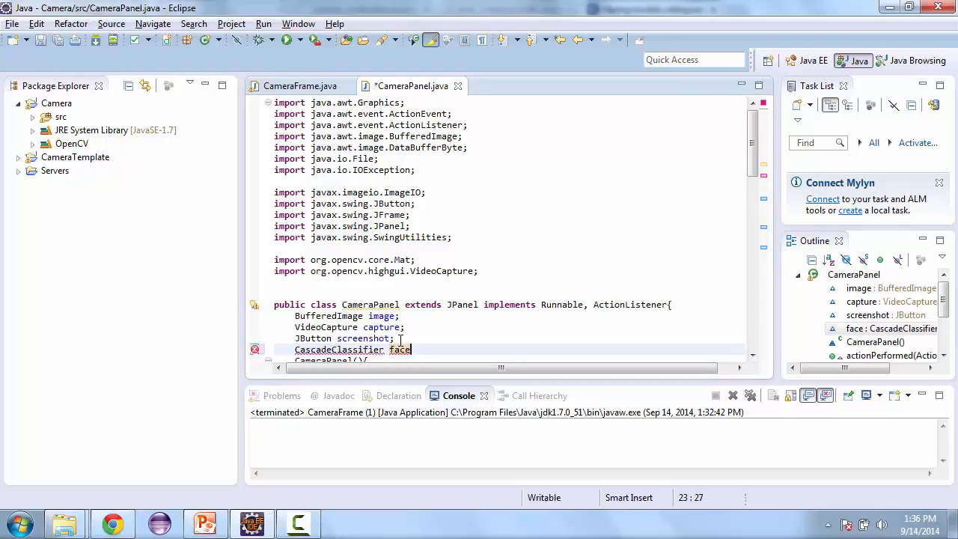
type("Detector;")
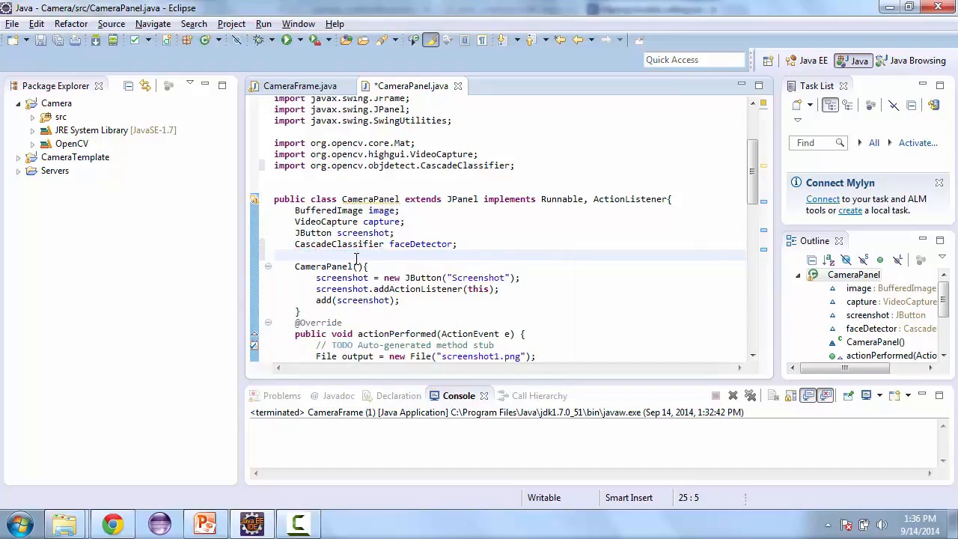
Step: Declare a MatOfRect faceDections field and import MatOfRect from org.opencv.core
type("MatOfRec")
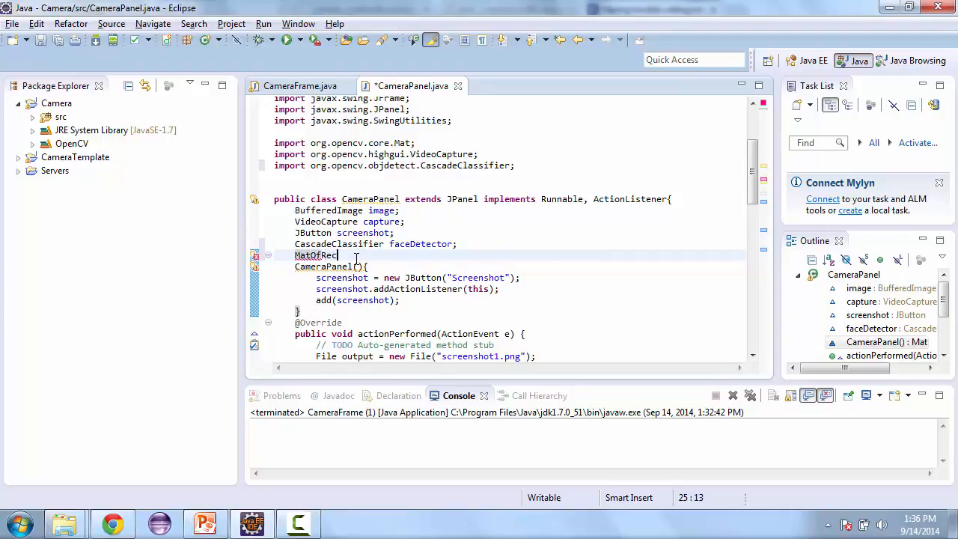
type("t")
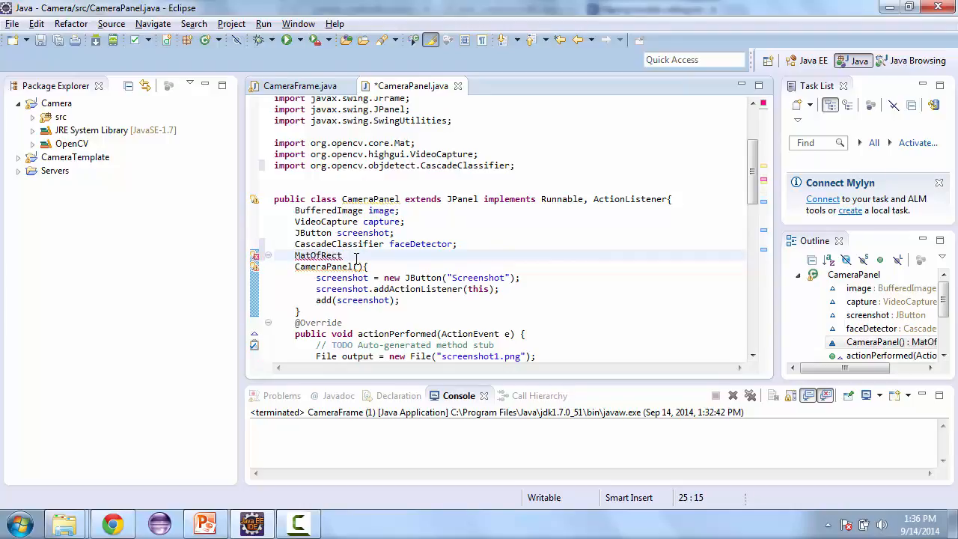
type("faceD")
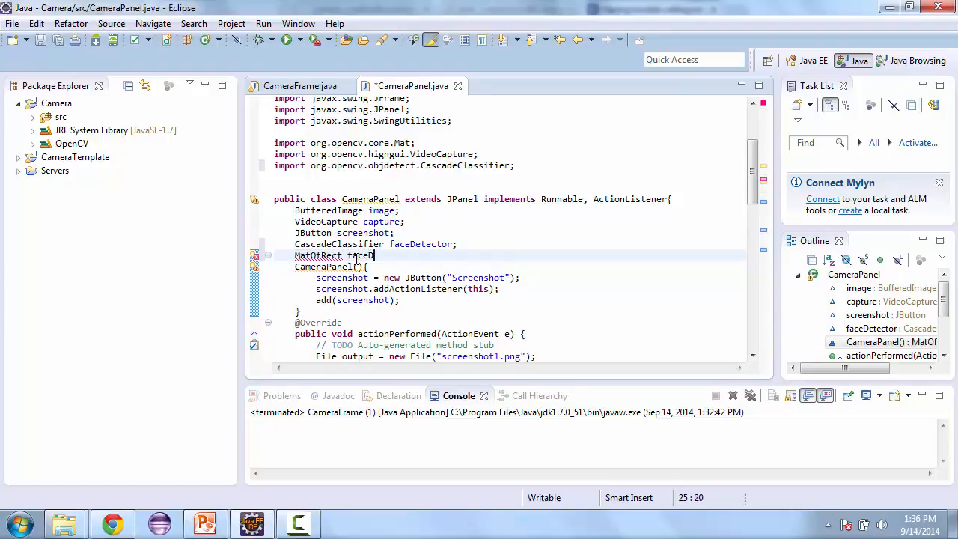
type("ections;")
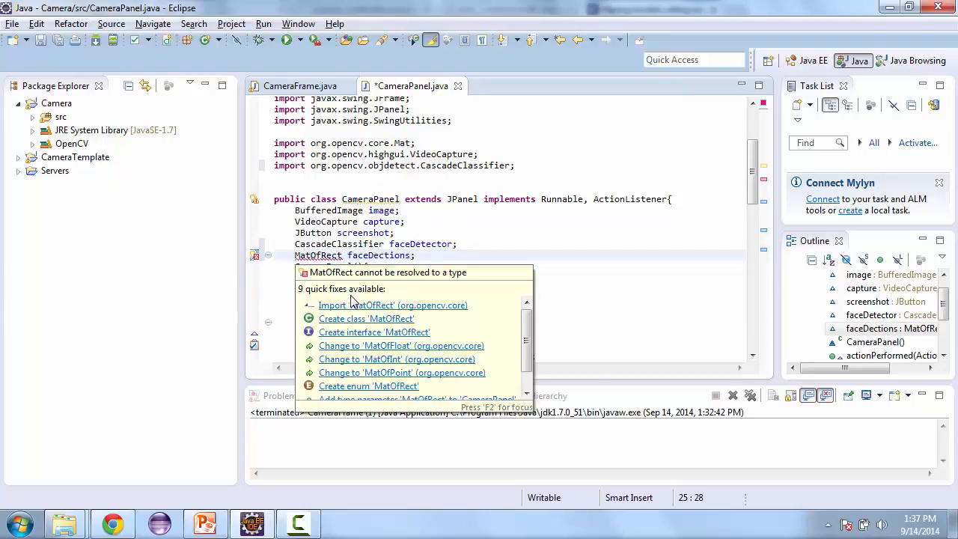
left_click(392, 305)
type("faceDetec")
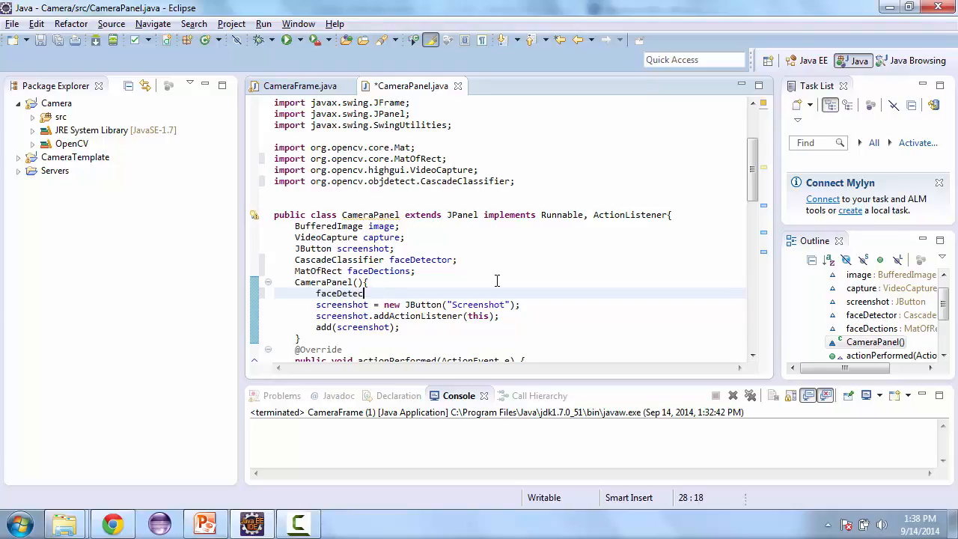
Step: Assign faceDetector = new CascadeClassifier() at the start of the CameraPanel constructor
type("tor = new")
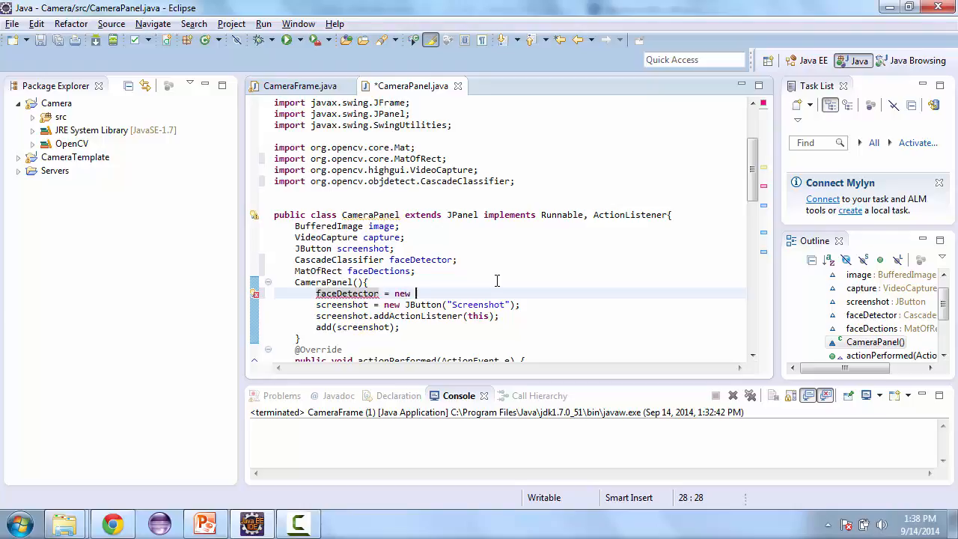
type("CascadeC")
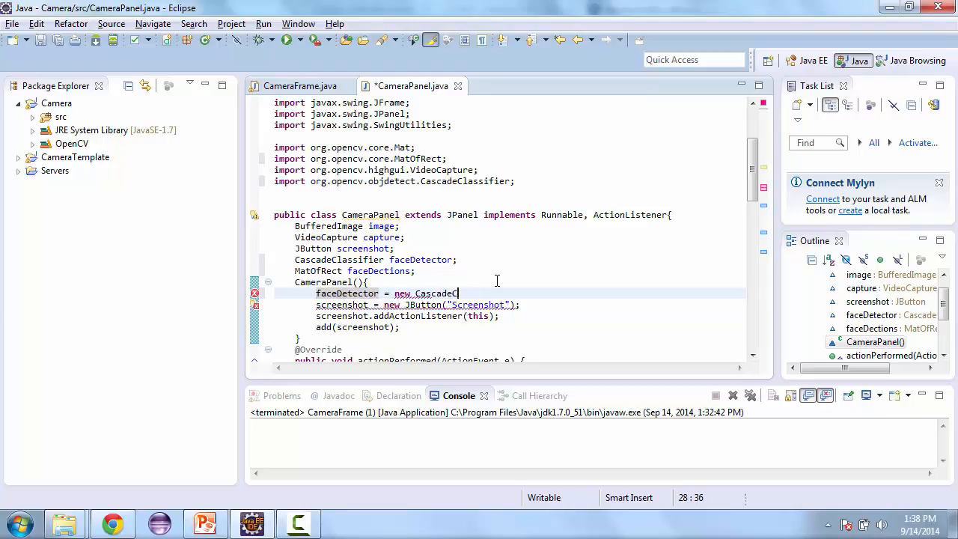
type("lassifie")
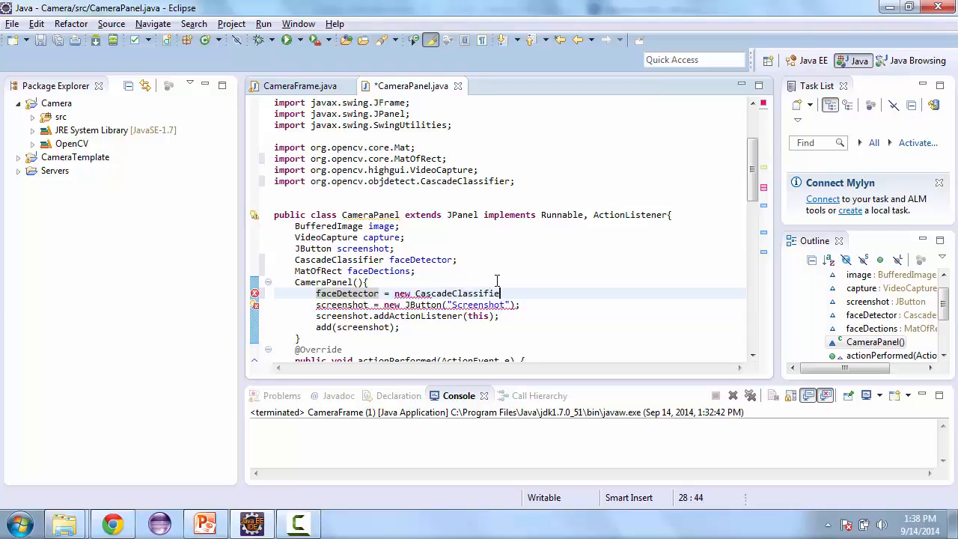
type("()")
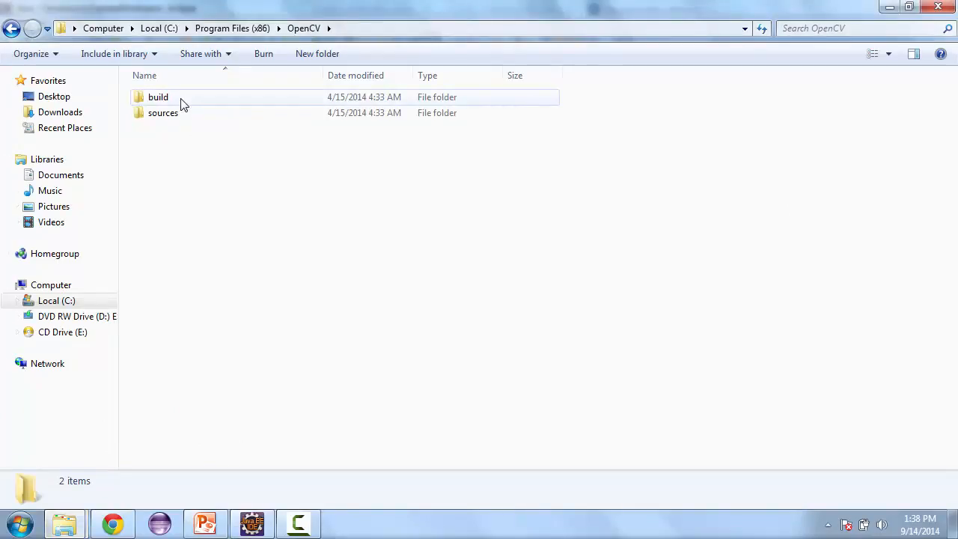
Step: Browse to sources > data > haarcascades and select haarcascade_frontalface_alt.xml
double_click(162, 112)
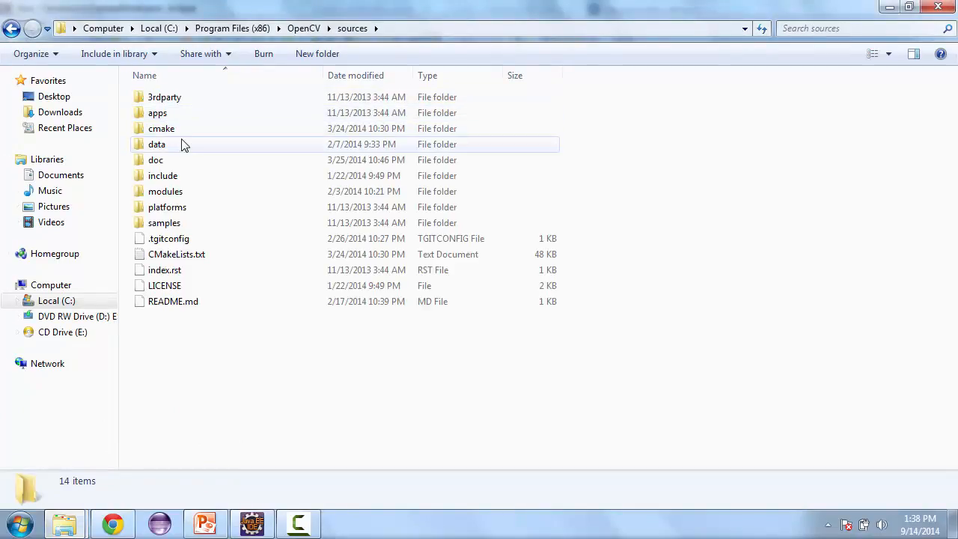
double_click(157, 143)
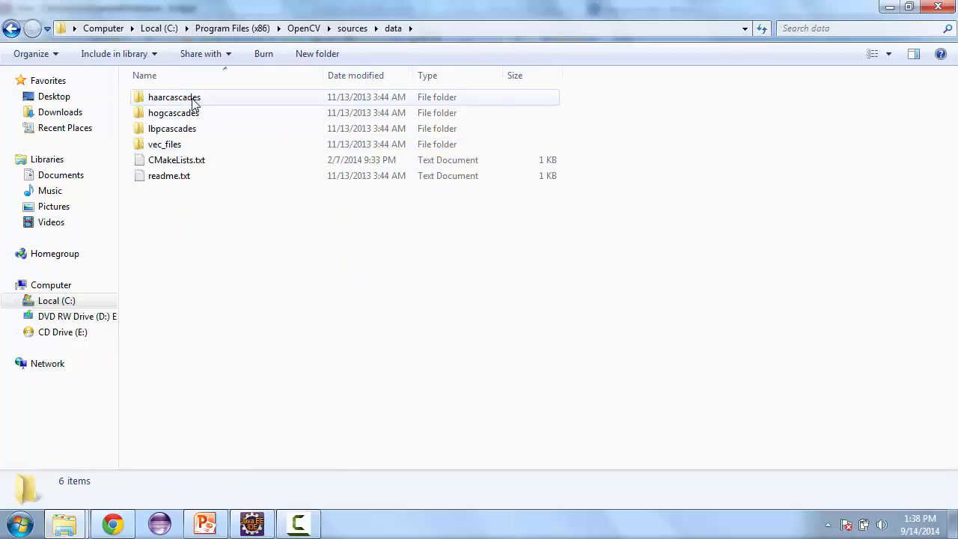
double_click(173, 97)
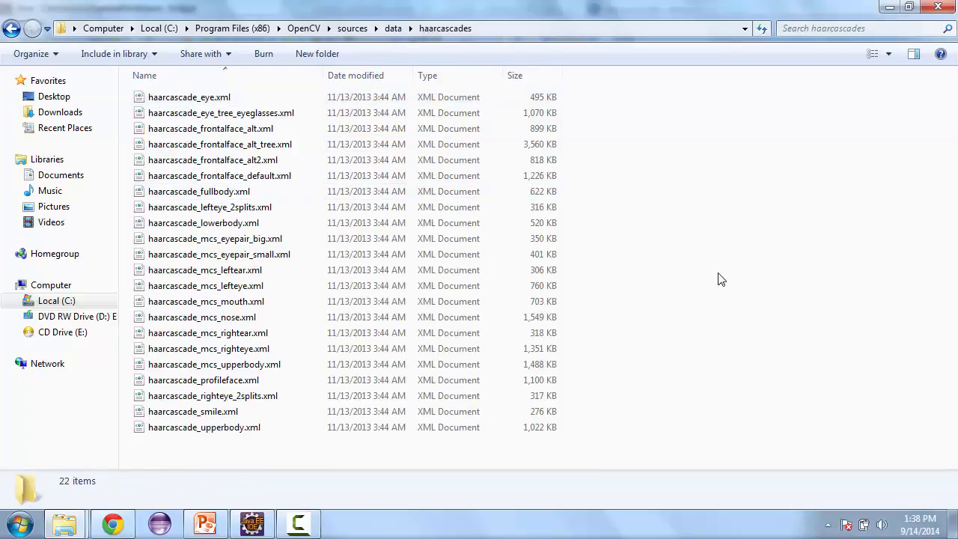
left_click(211, 128)
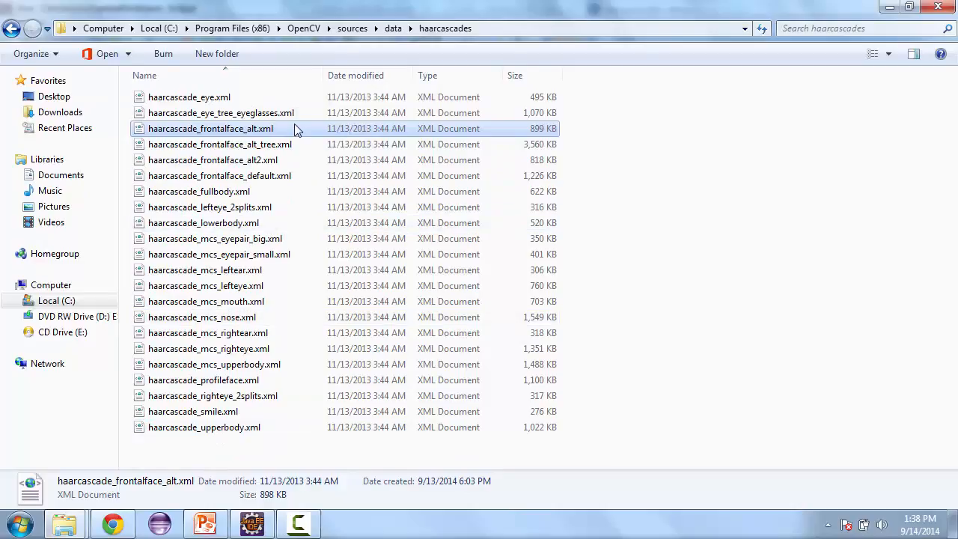
left_click(253, 523)
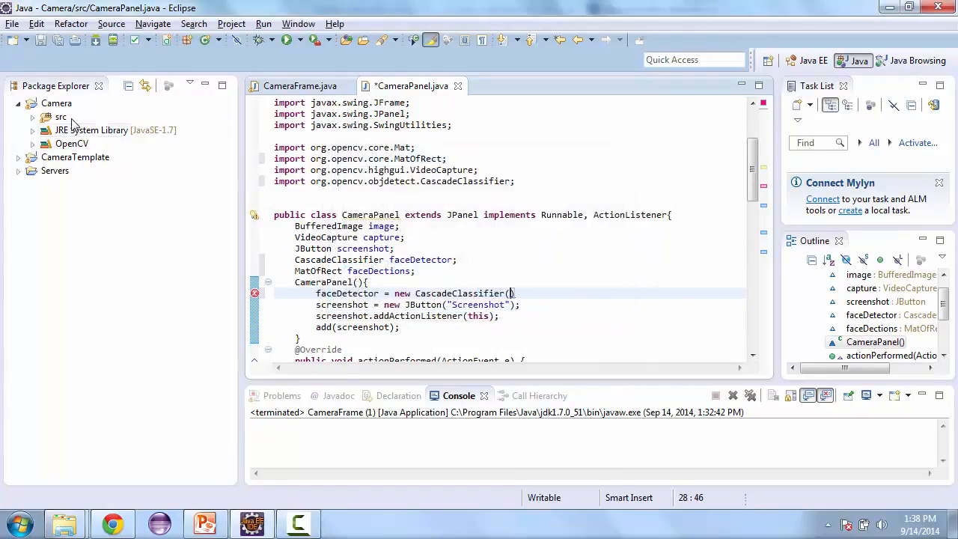
Step: Put the cascade XML in src and pass CameraPanel.class.getResource("haarcascade_frontalface_alt.xml").getPath() to CascadeClassifier
left_click(34, 117)
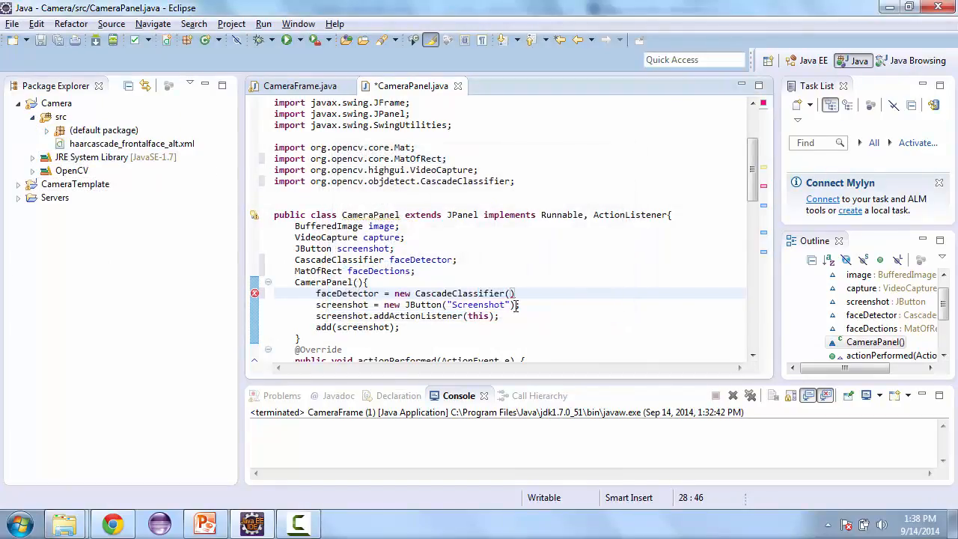
type("Camer")
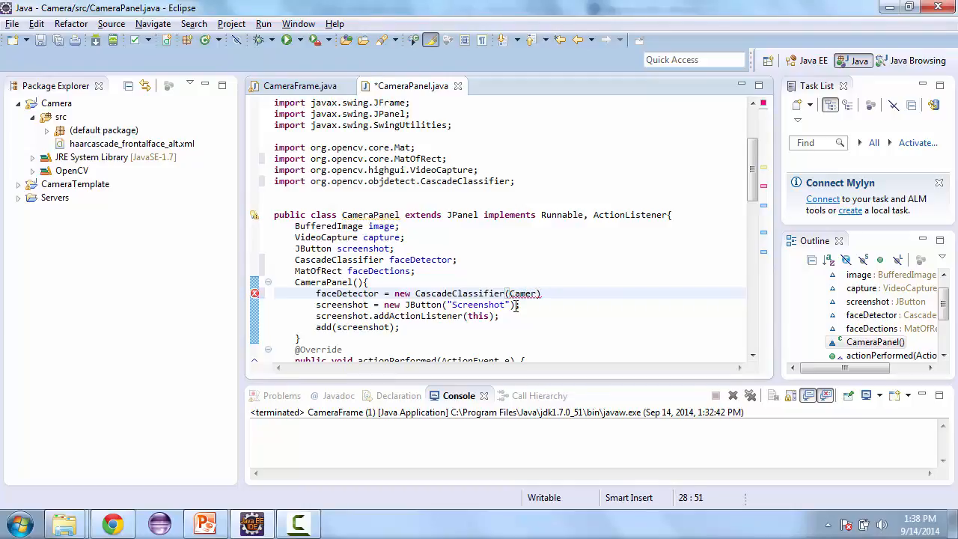
type("aP")
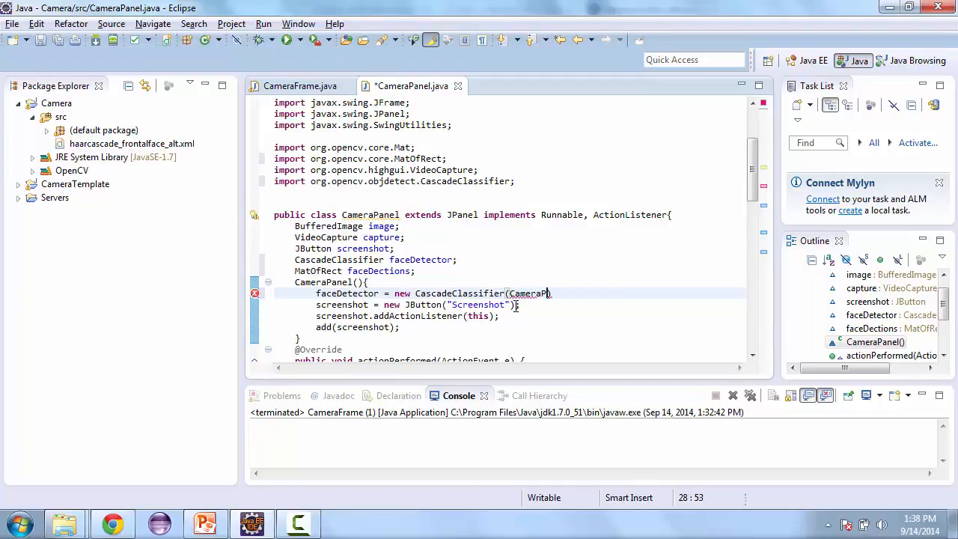
type("anel")
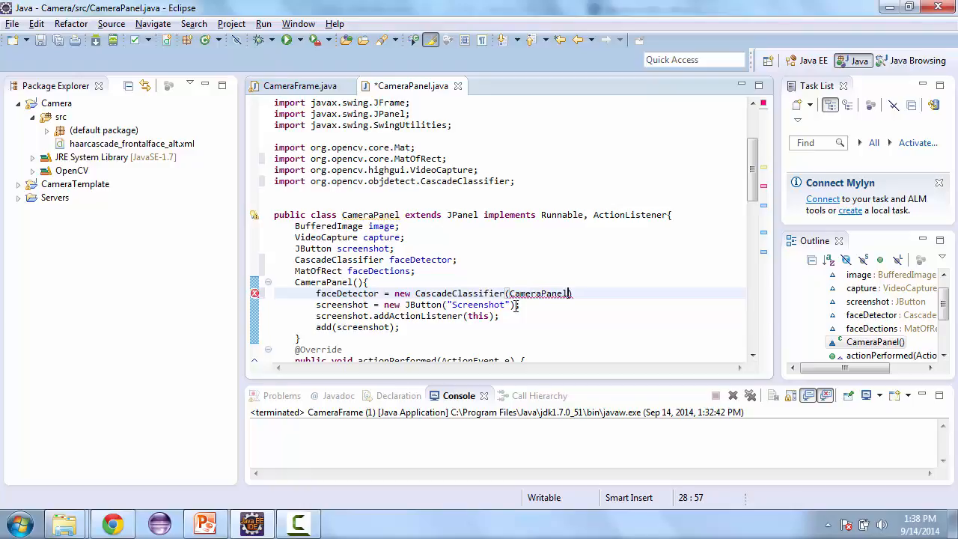
type(".class.")
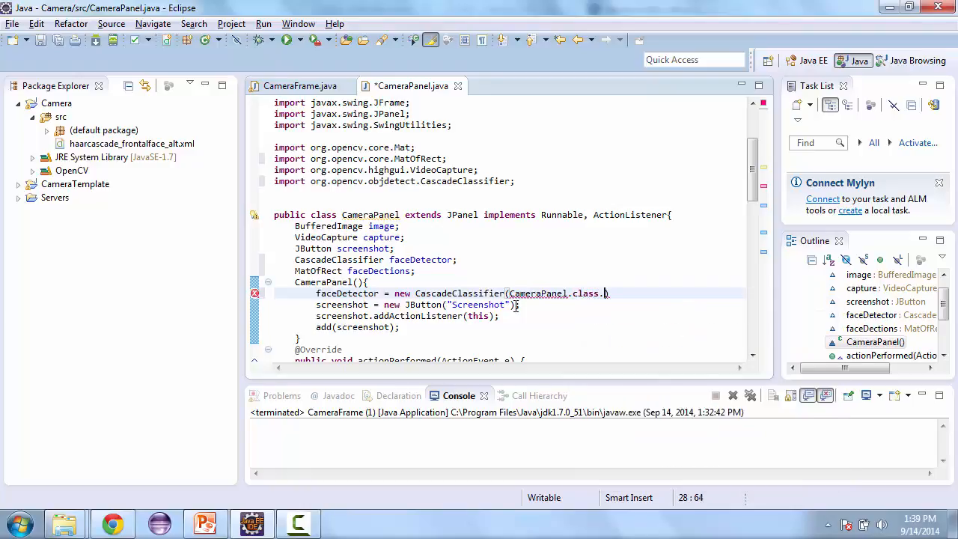
type("getS")
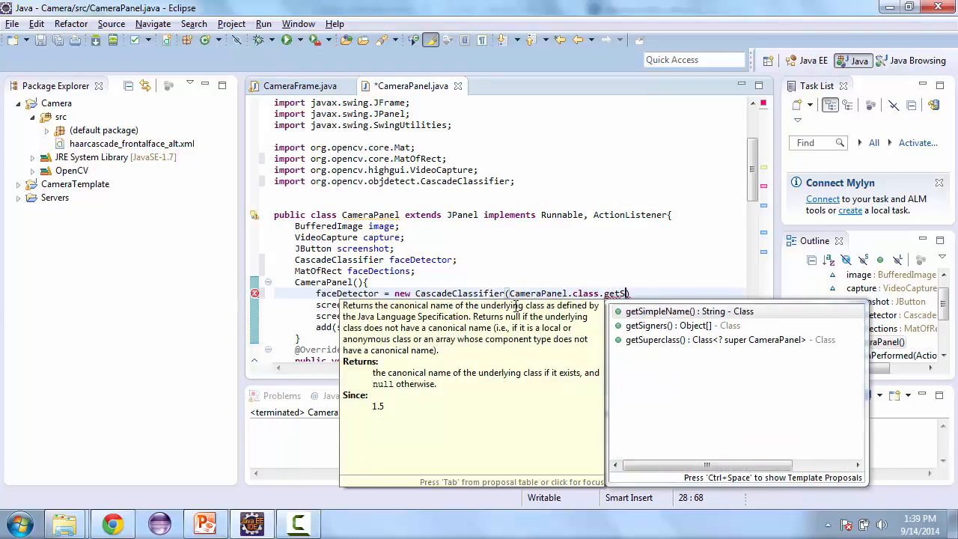
type("R")
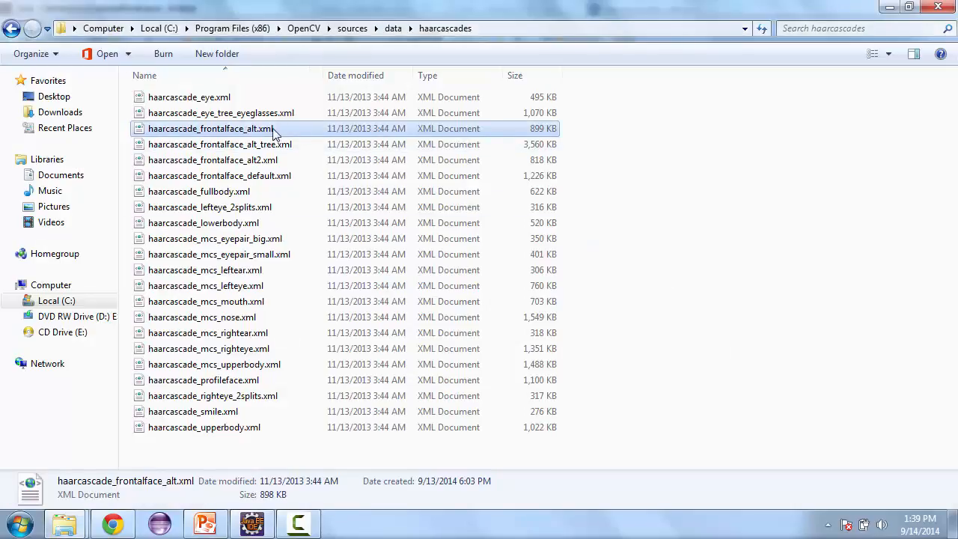
left_click(211, 128)
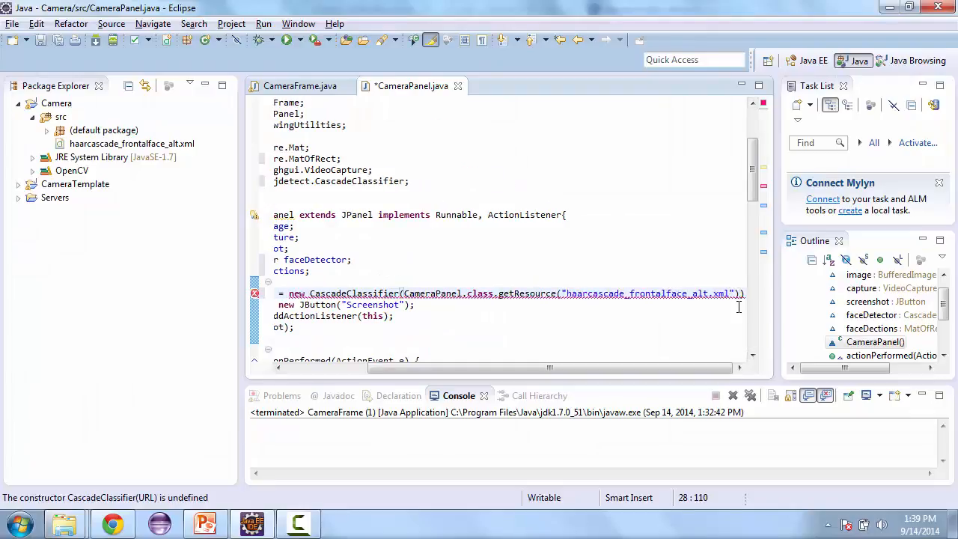
type(".getPath")
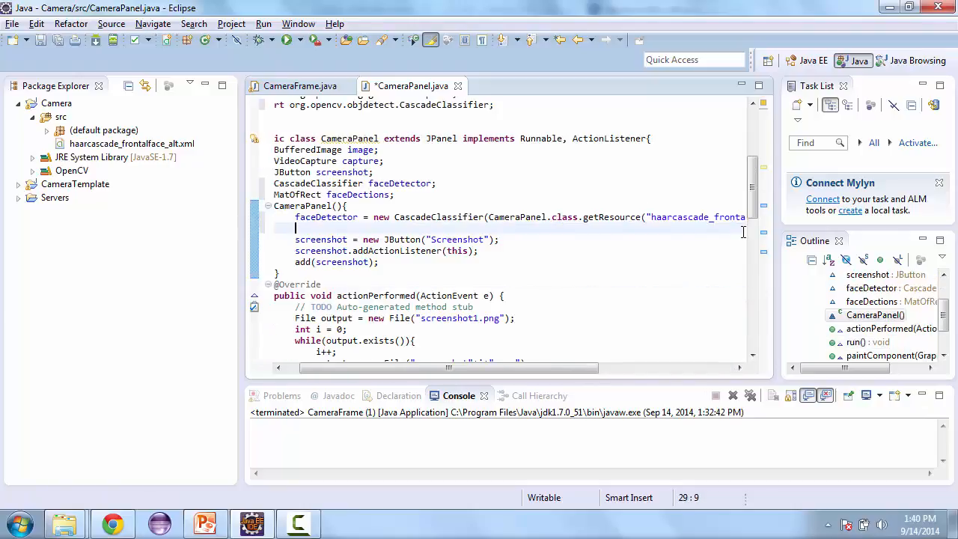
Step: Add faceDetections = new MatOfRect(); below the faceDetector line in the constructor
type("face")
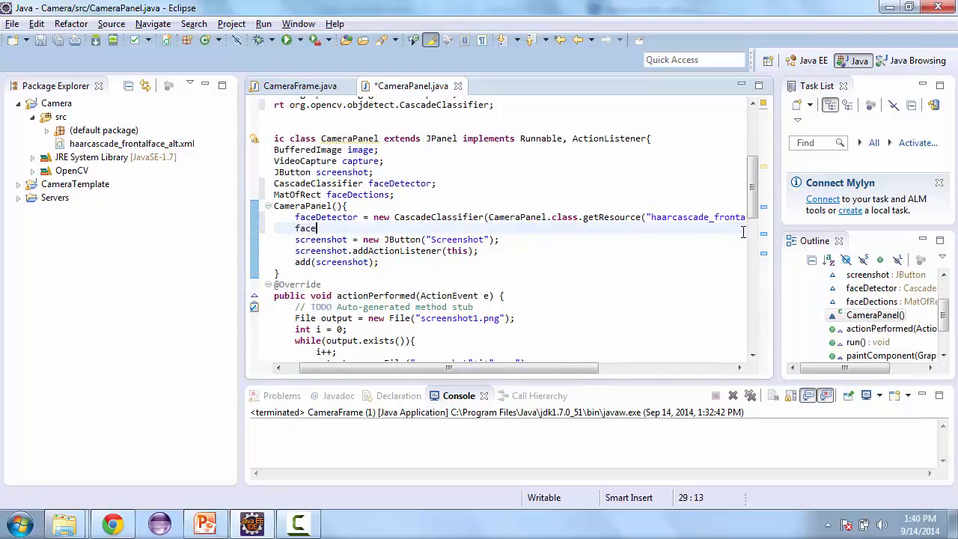
type("Decti")
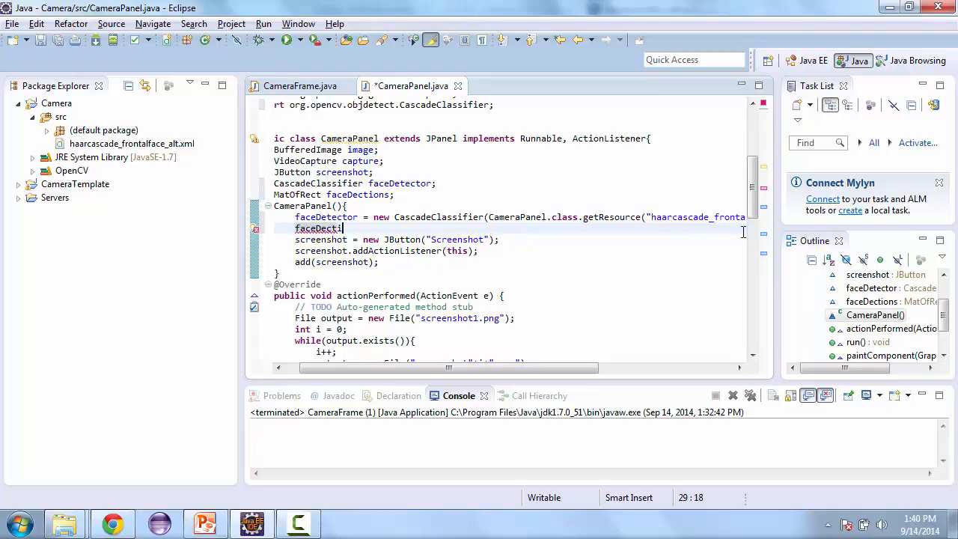
type("ons =")
left_click(340, 194)
type("te")
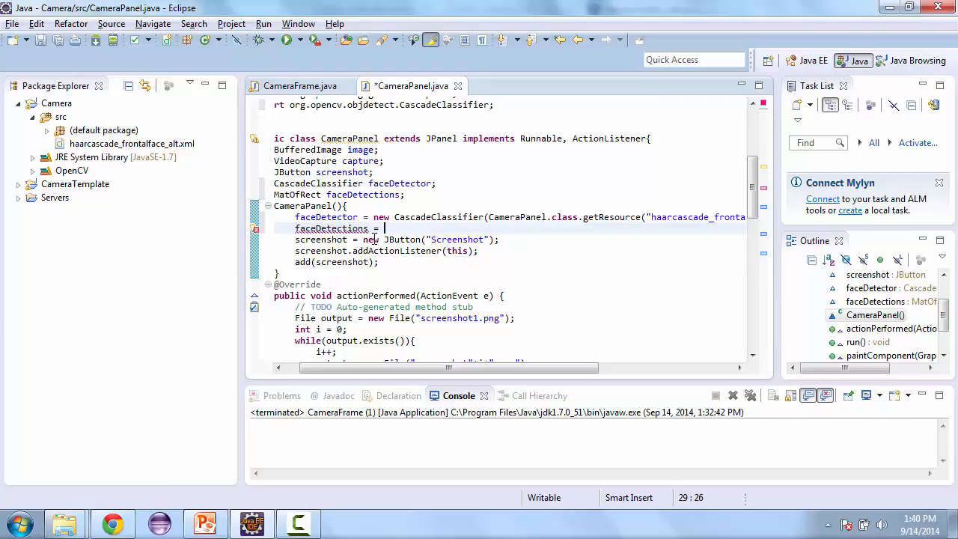
type("new Mat")
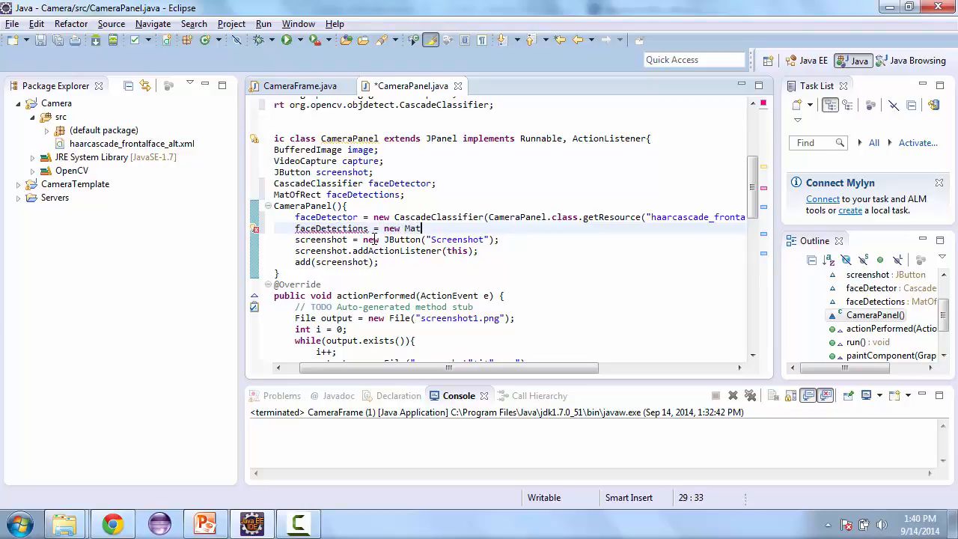
type("o")
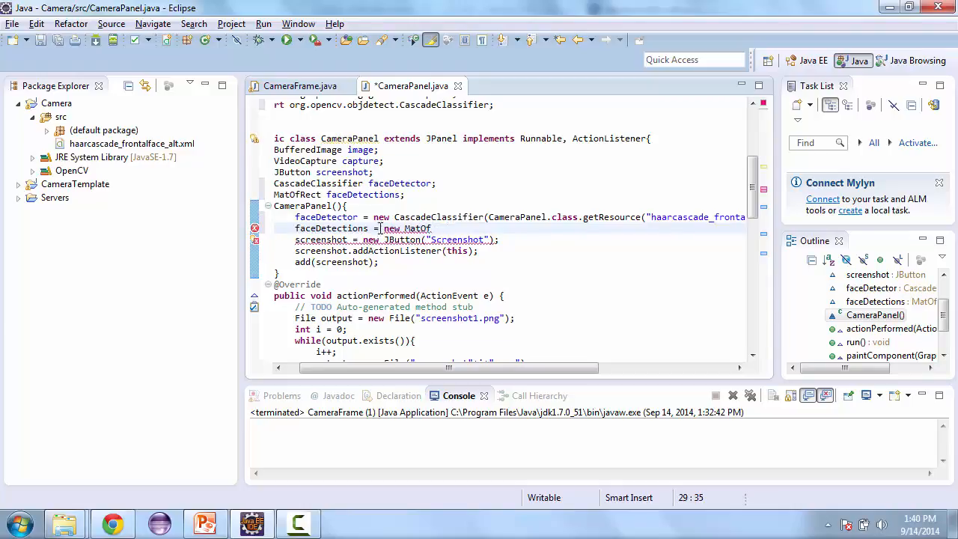
type("Rect();")
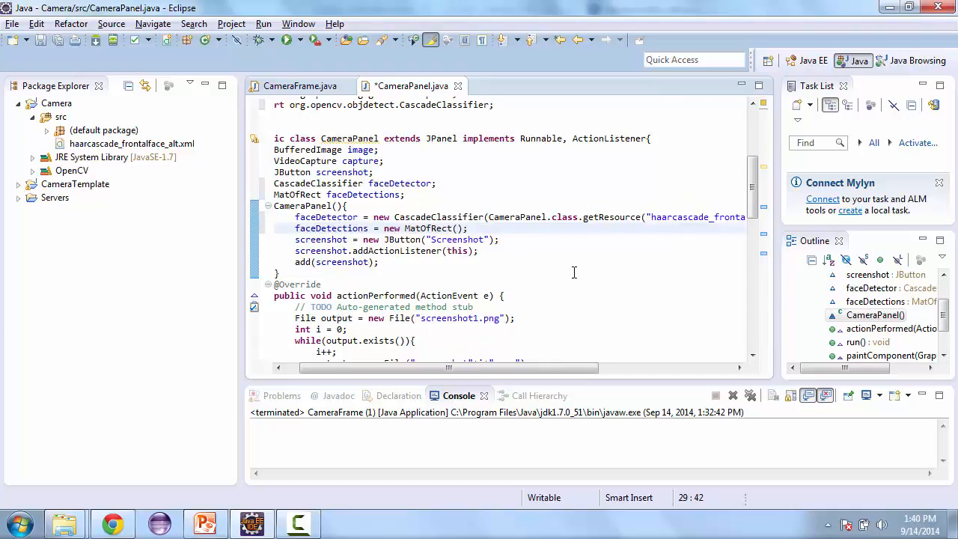
scroll("down", 3)
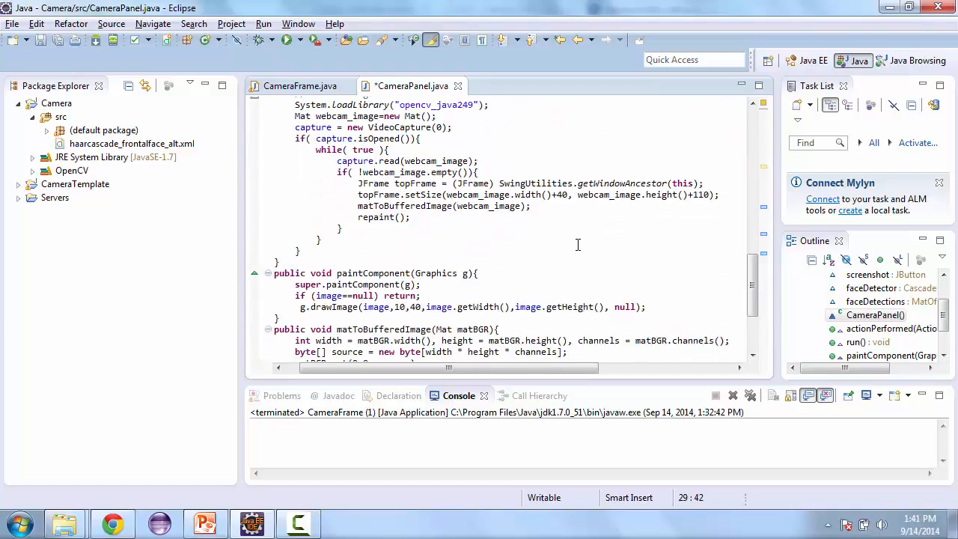
Step: Add faceDetector.detectMultiScale(webcam_image, faceDetections); after matToBufferedImage in run()
type("face")
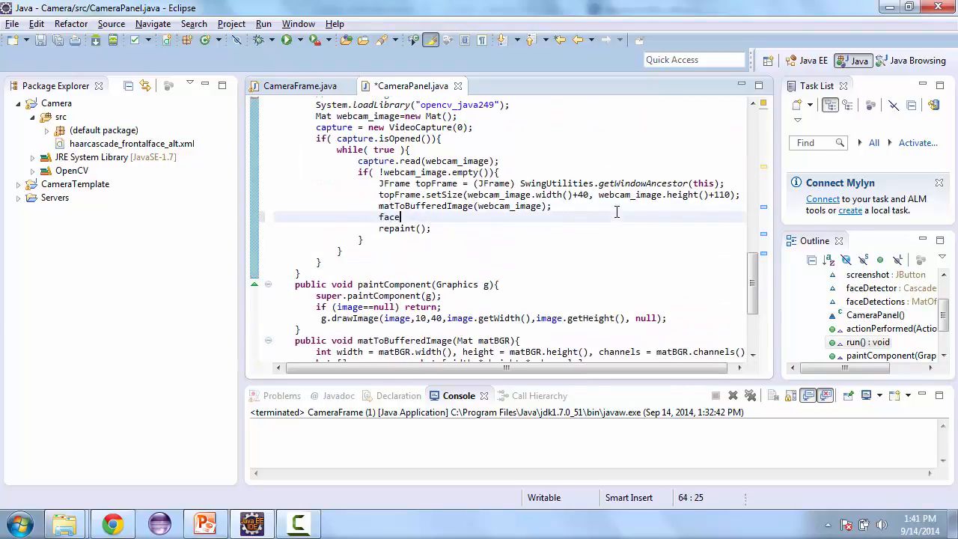
type("Detector.d")
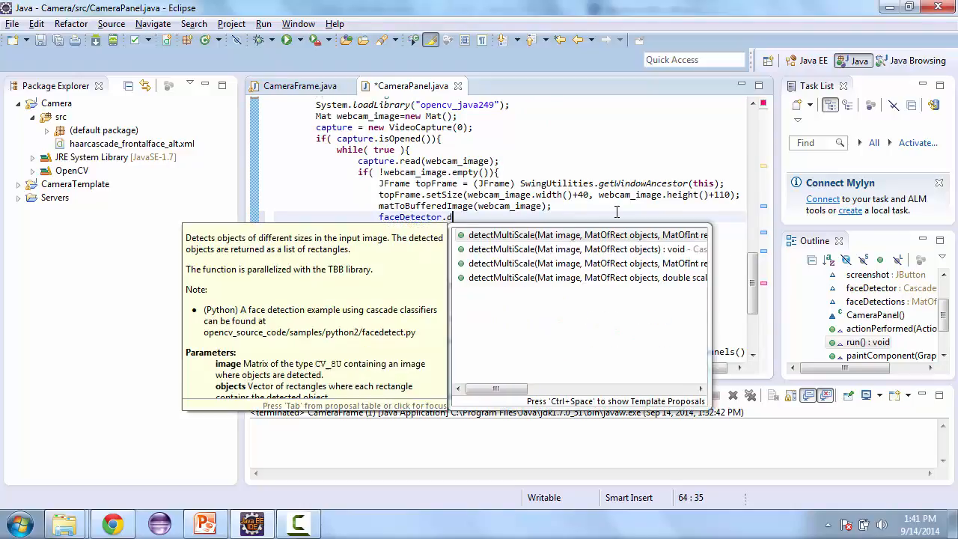
type("ect")
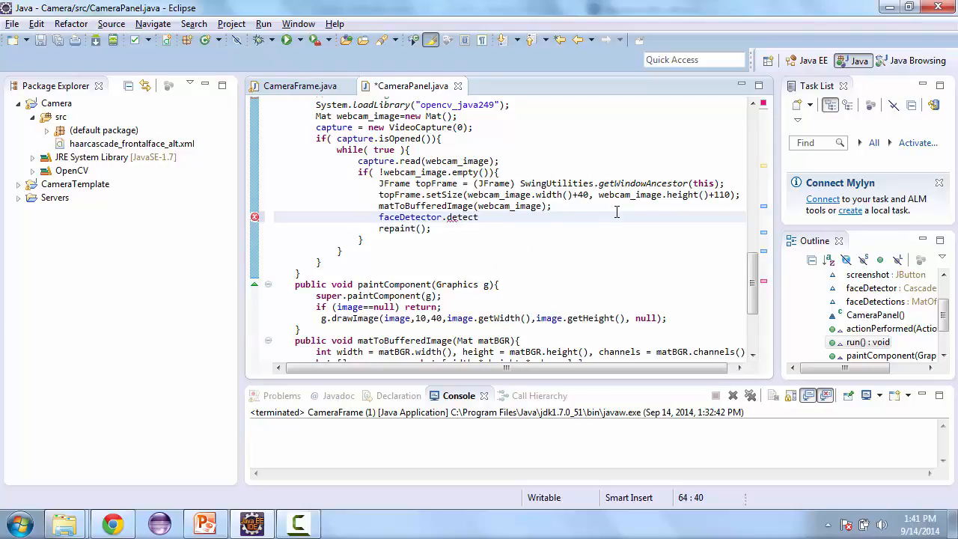
type("Multi")
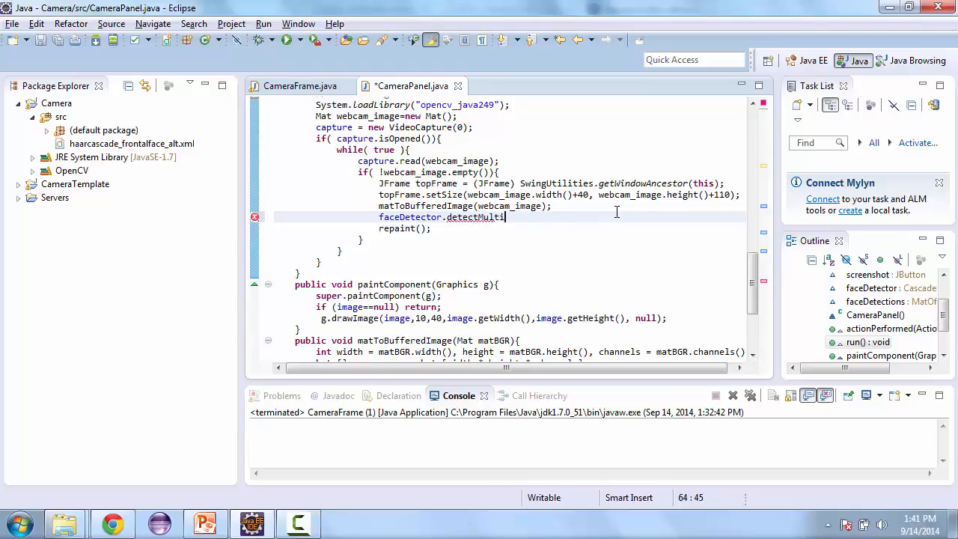
type("Scale()")
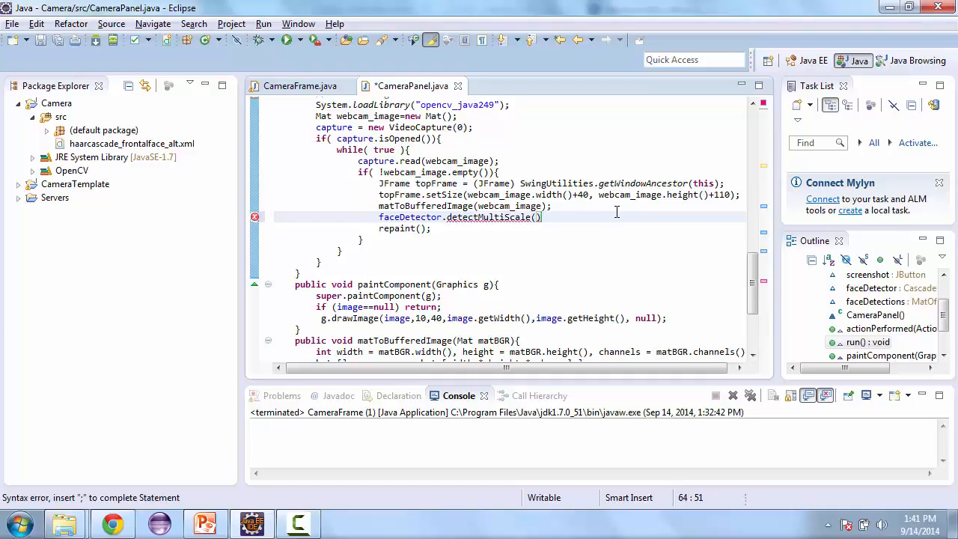
type("w")
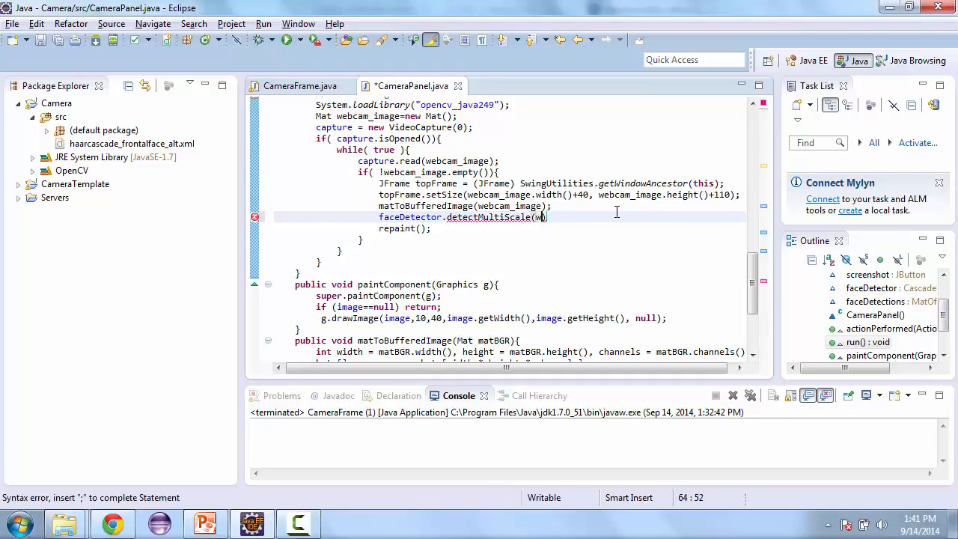
type("ebcam_image")
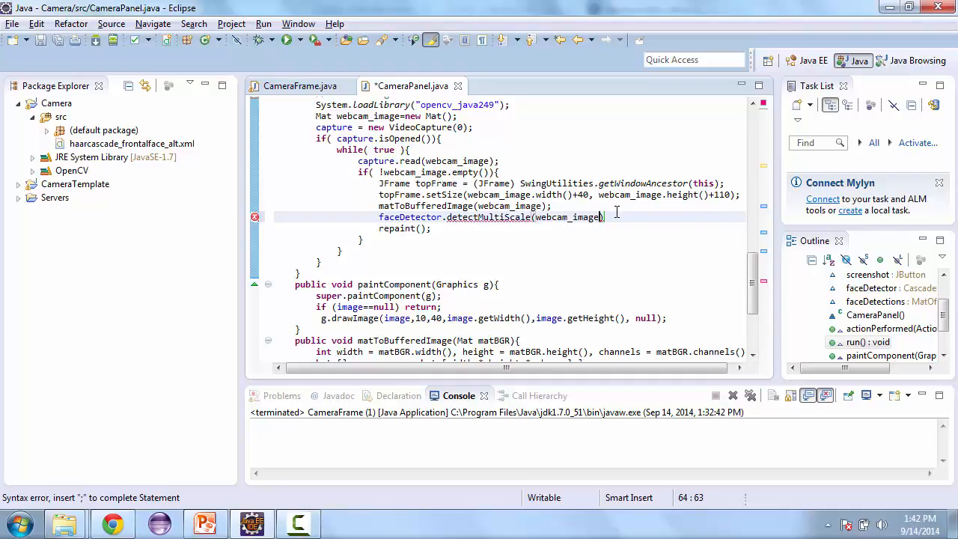
type(", face")
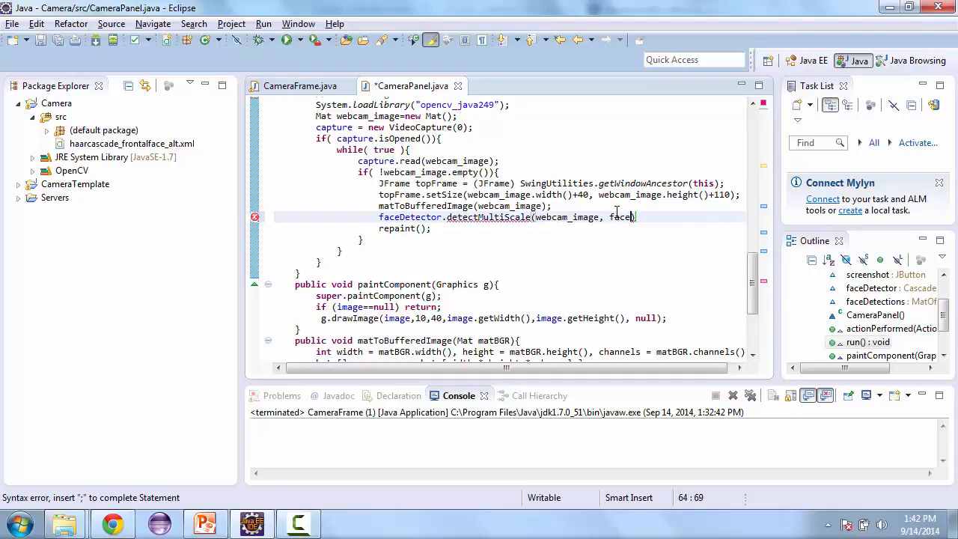
type("Dection")
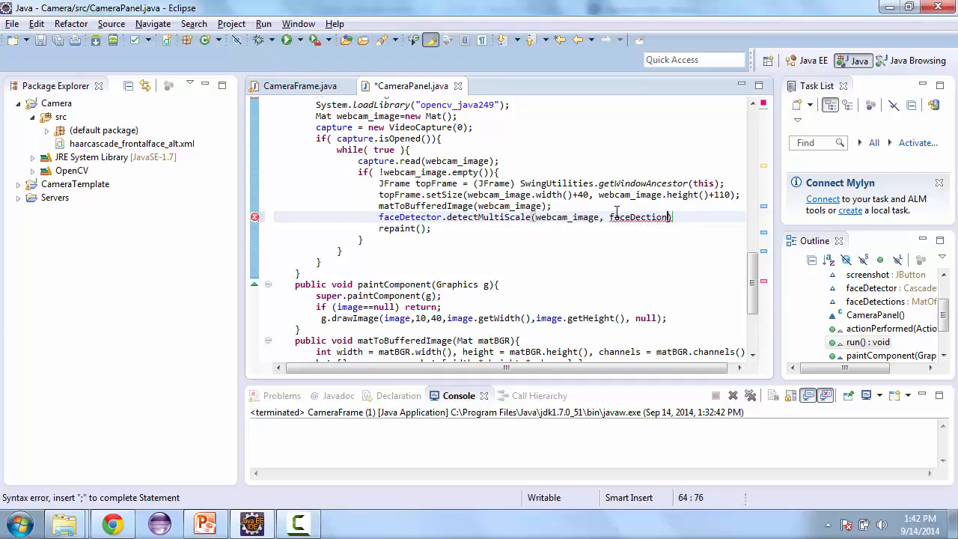
type("ti")
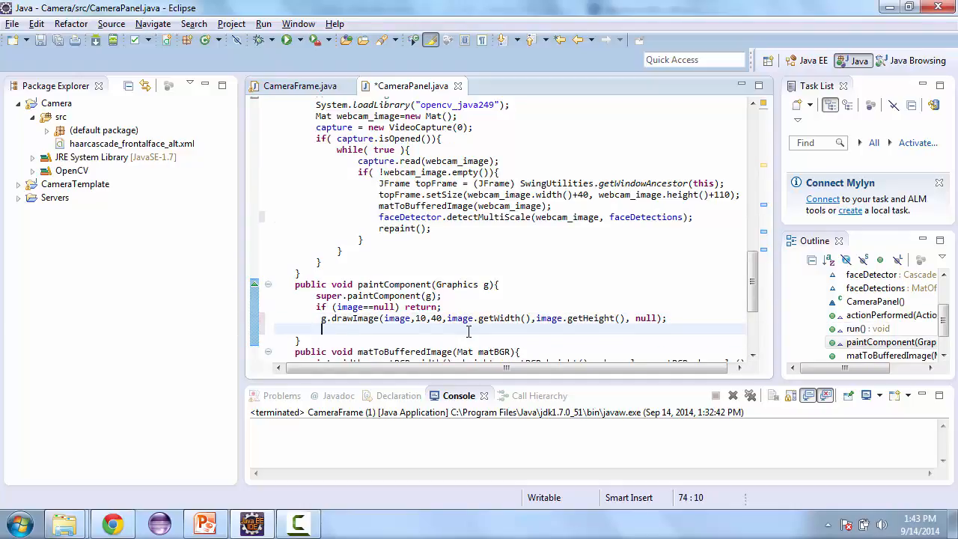
Step: Start a for loop over Rect faceDetections with a g.drawRect call inside
type("for(Rect rect : f")
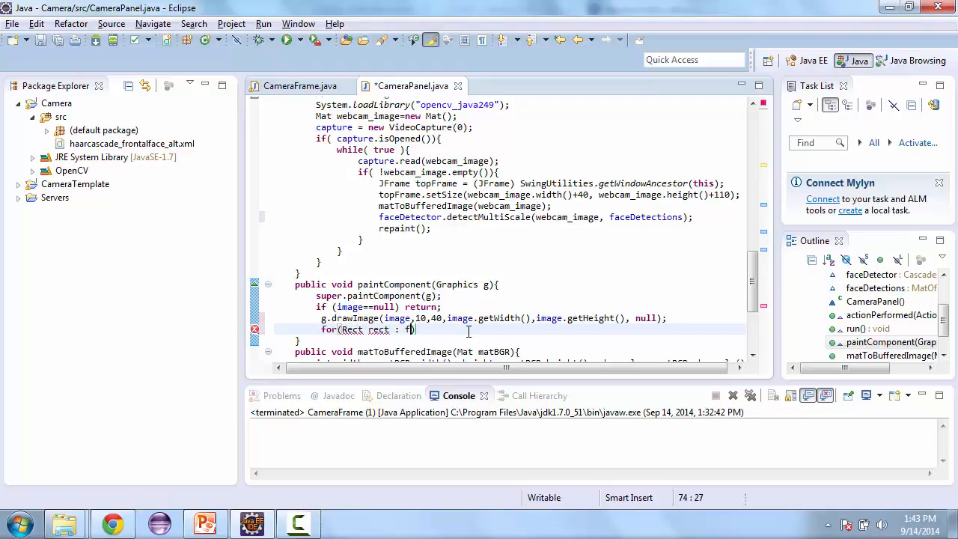
type("aceDetections")
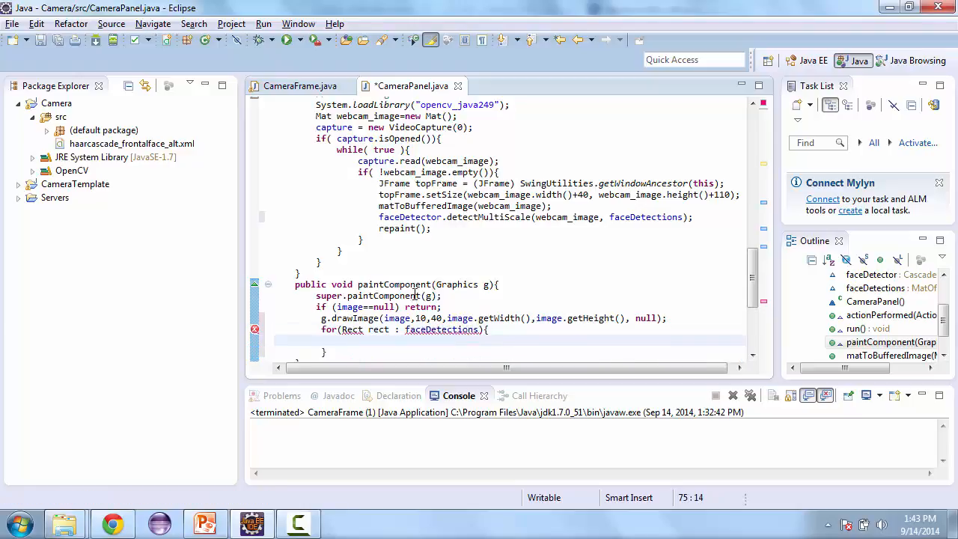
scroll("down", 3)
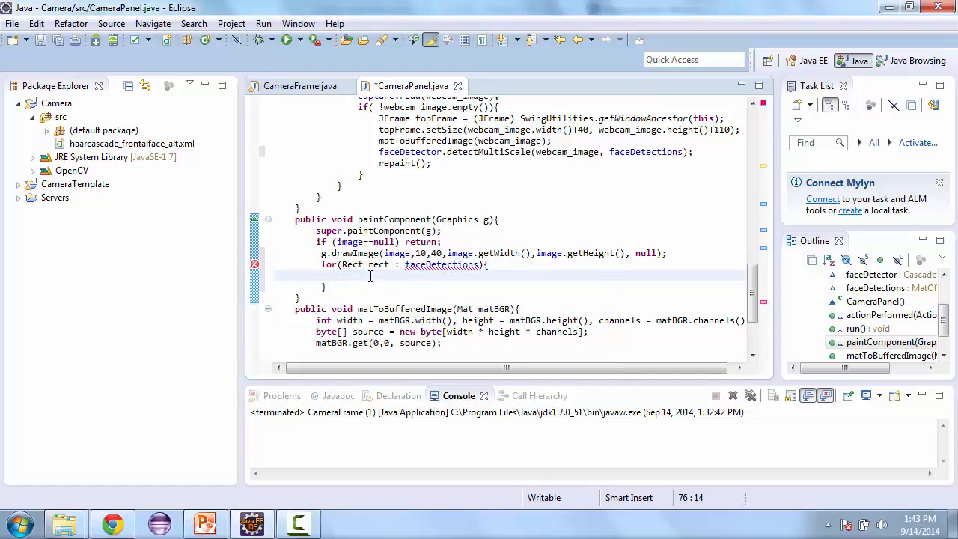
type(".")
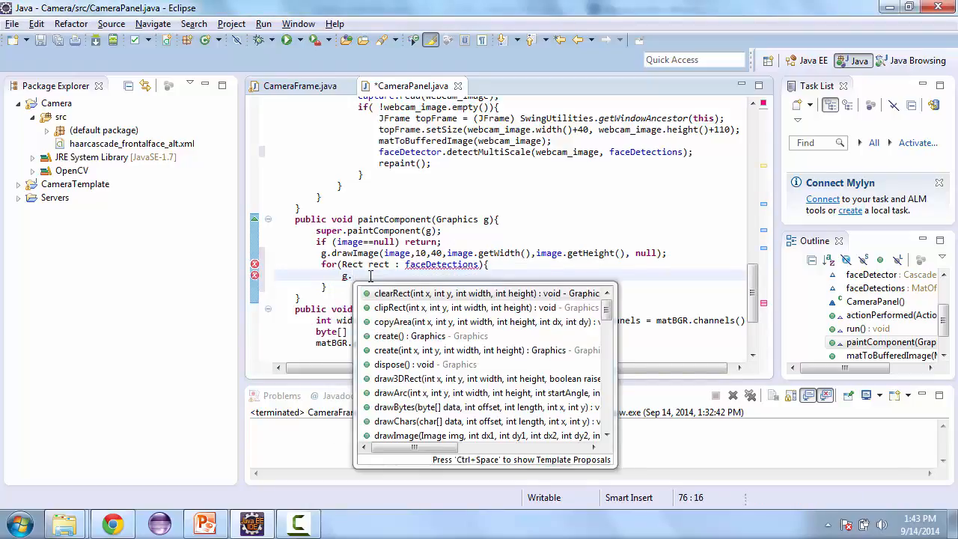
type("draw")
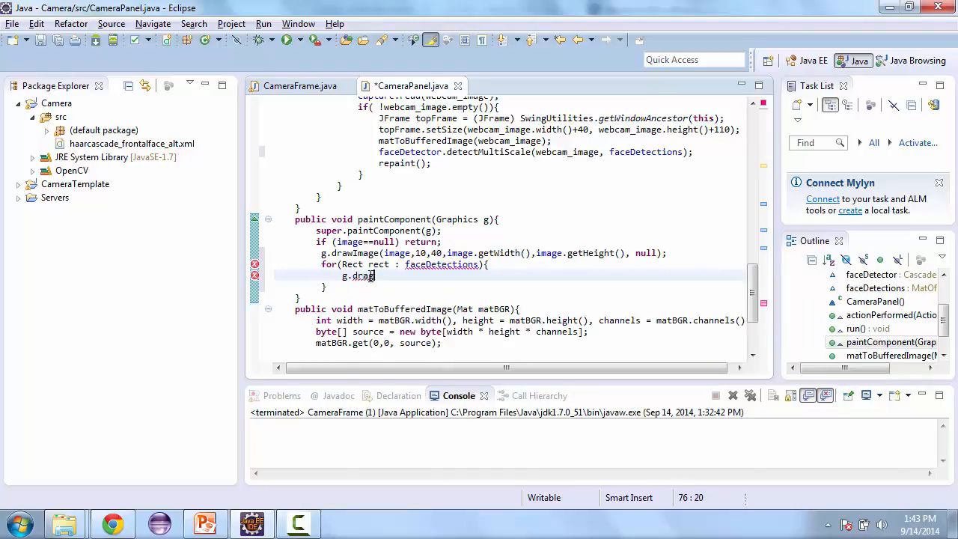
type("Rect")
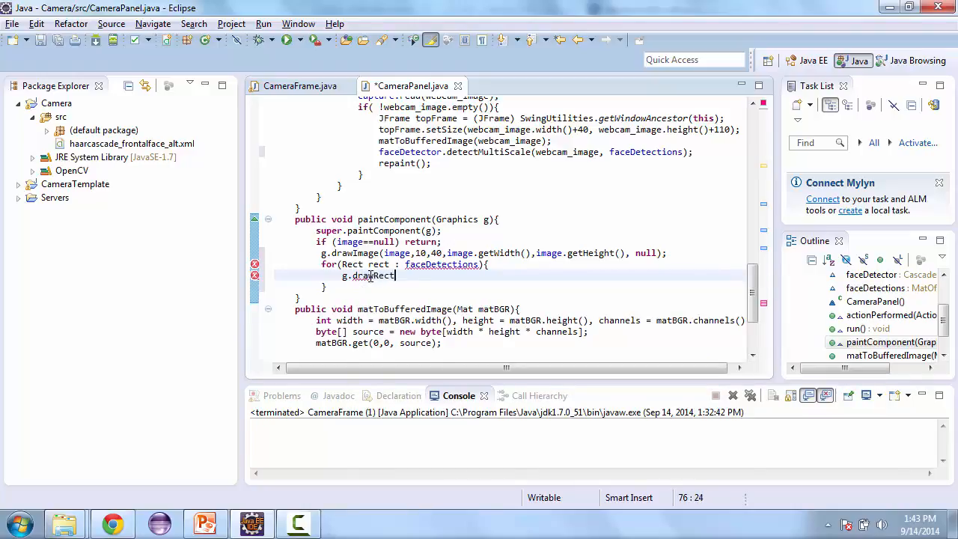
type("(rect.")
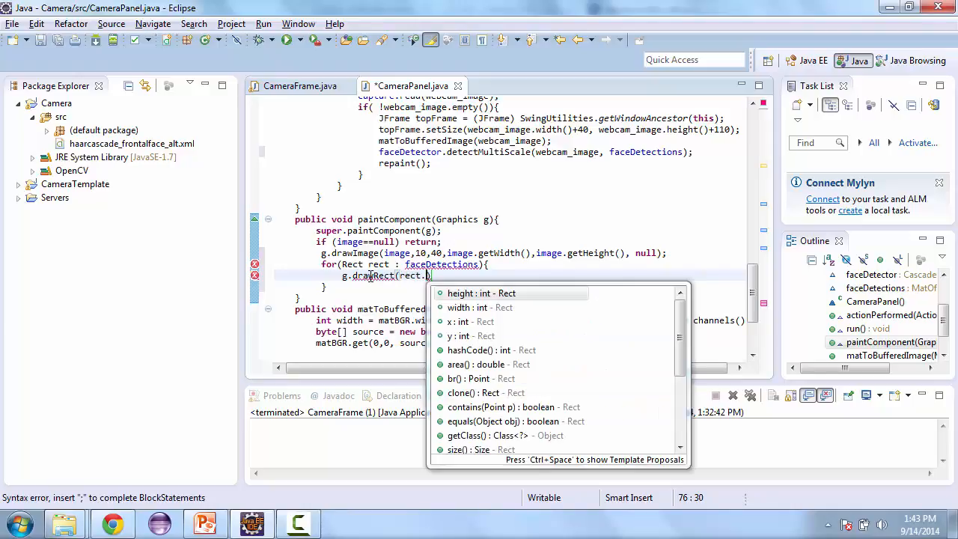
Step: Complete drawRect(rect.x+10, rect.y+40, rect.width, rect.height) looping over faceDetections.toArray()
type("x, rec")
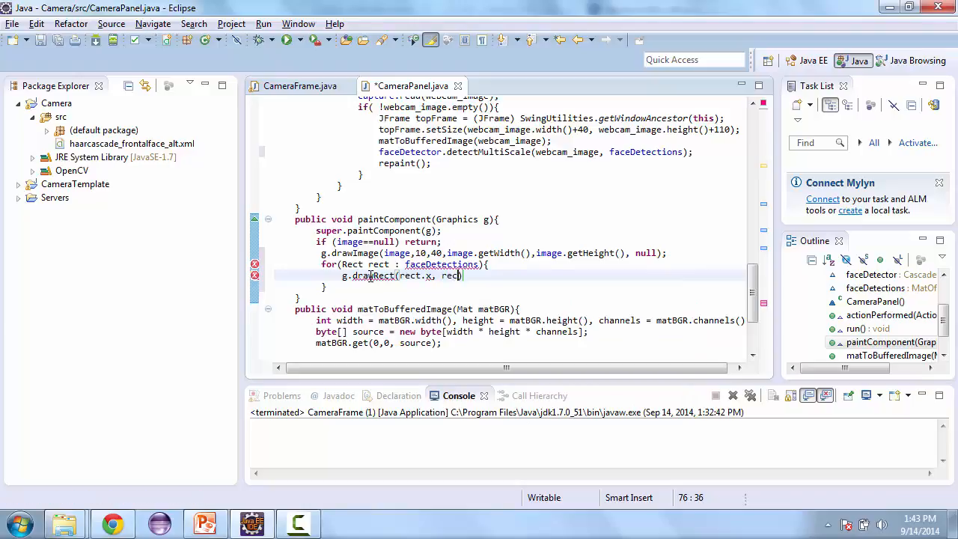
type(".")
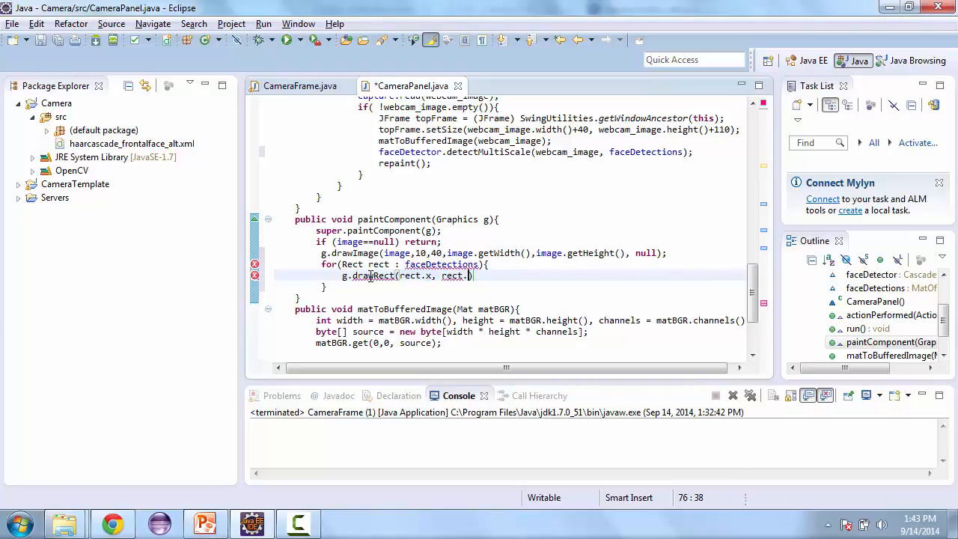
type("y, rect.wid")
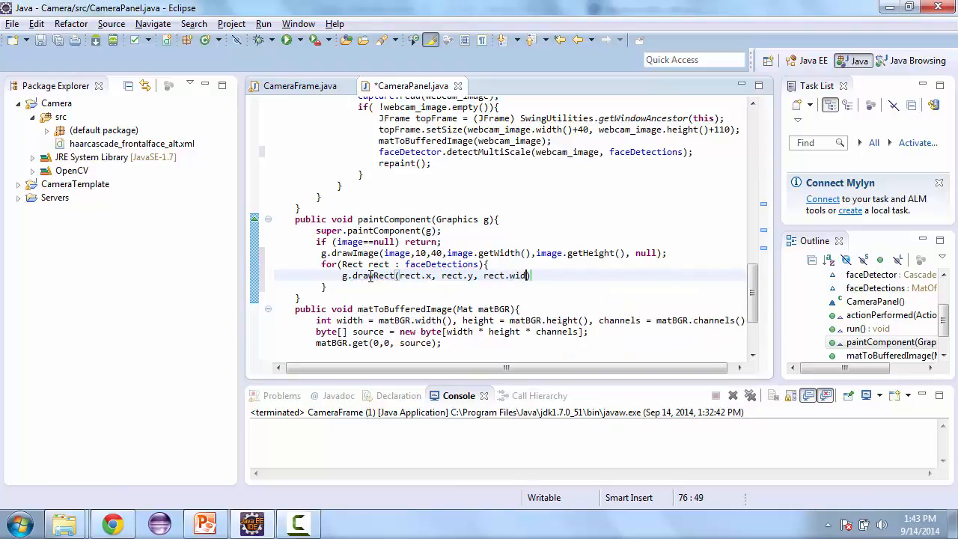
type("h)")
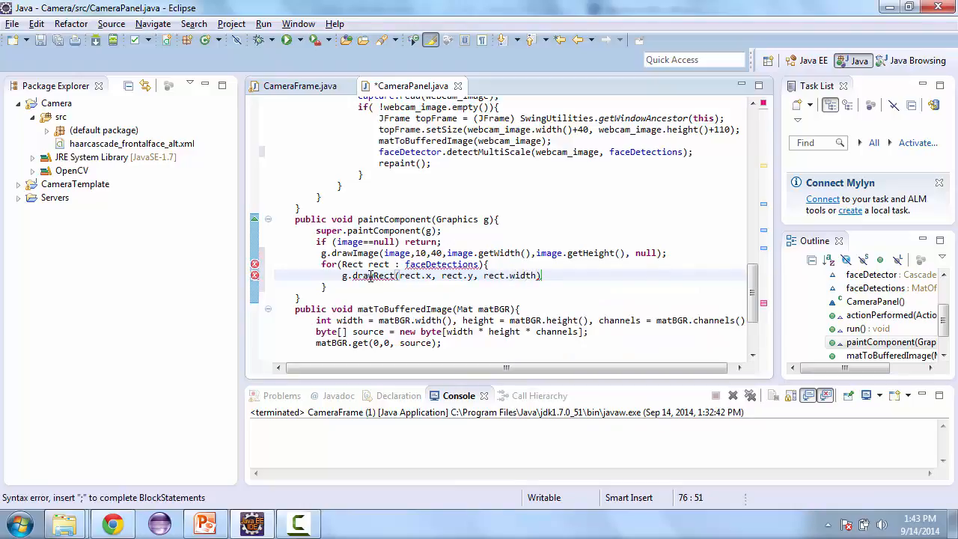
type(", rect.height")
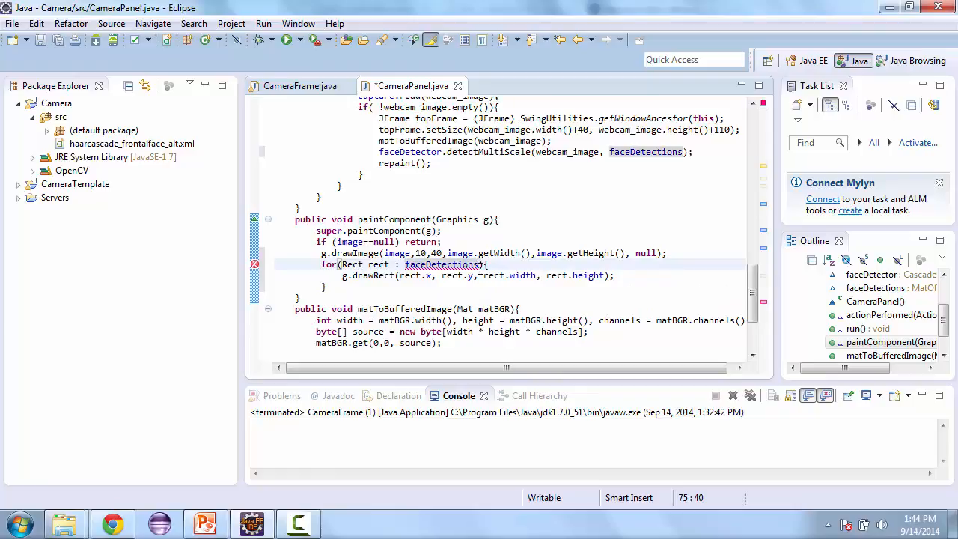
type(".toA")
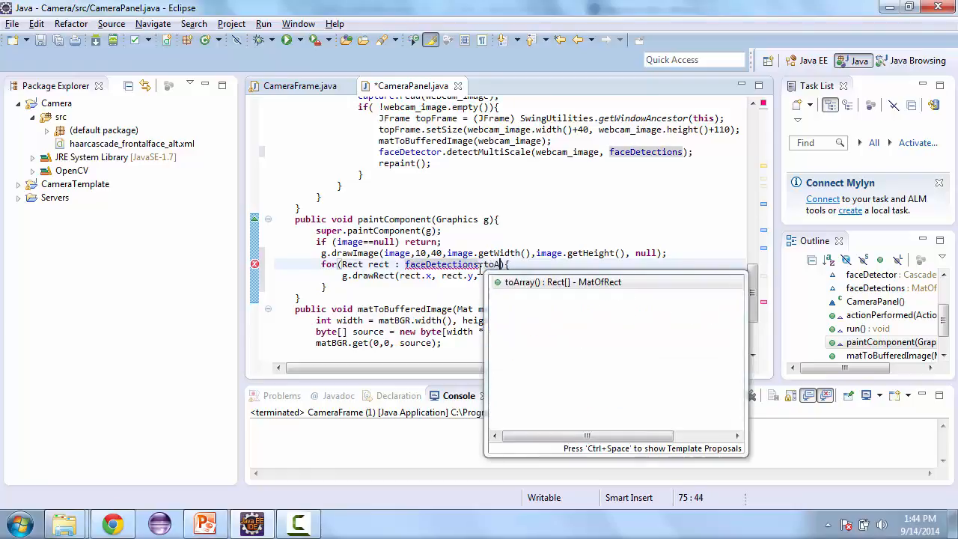
type("toArray()")
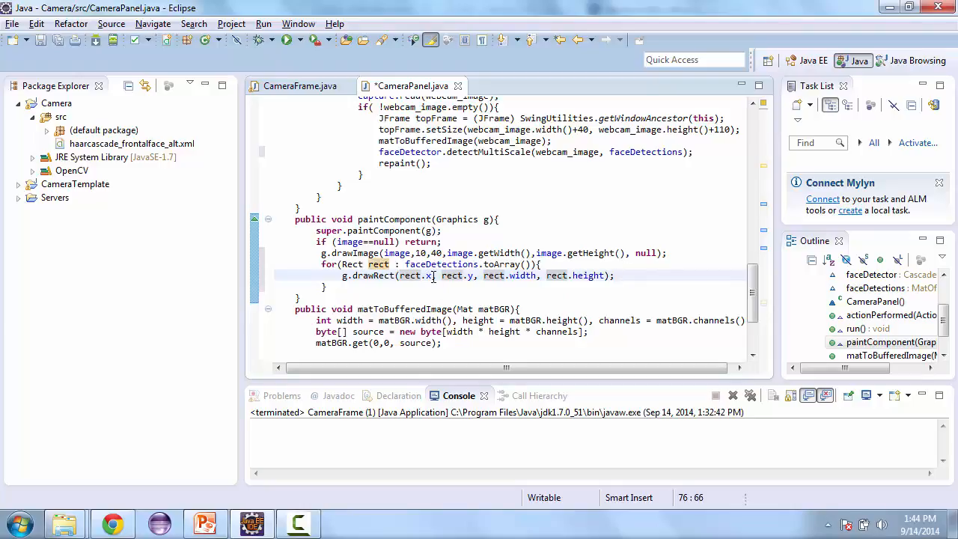
type("110")
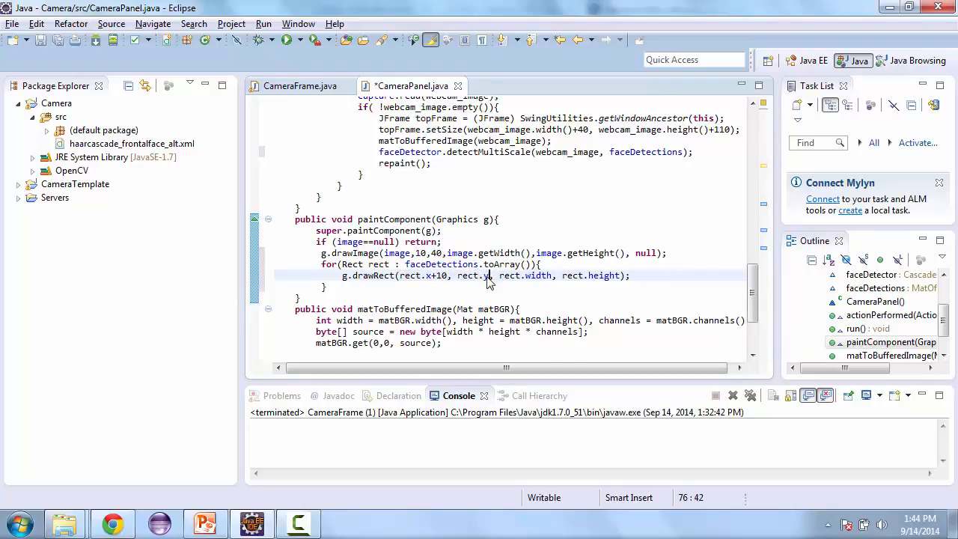
type("+40")
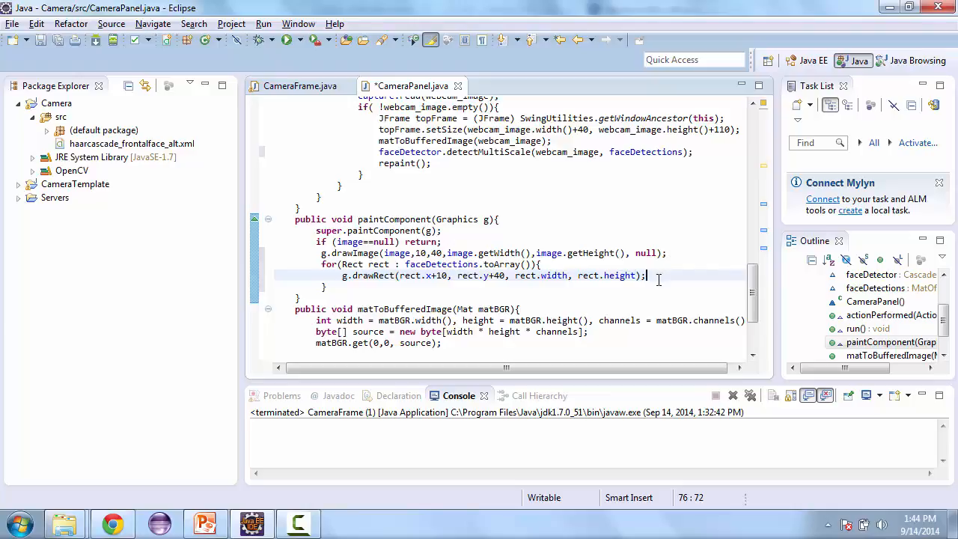
mouse_move(694, 247)
type("g.")
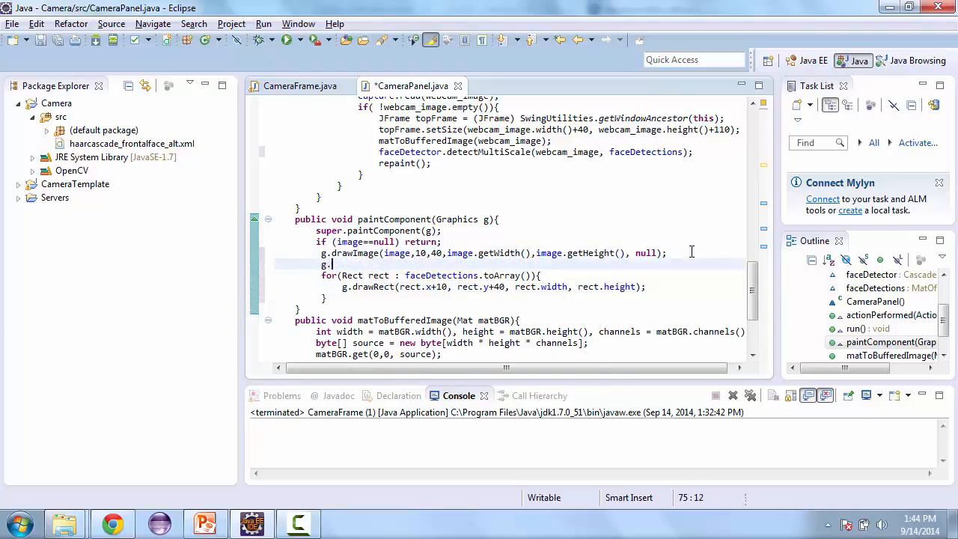
Step: Insert g.setColor(Color.GREEN); before the face-rectangle for loop
type("setColor")
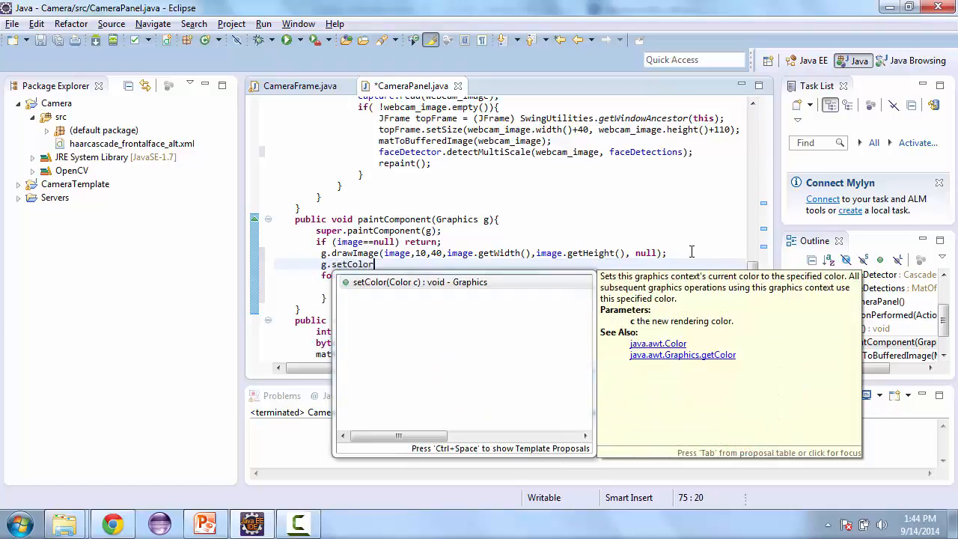
type("c(")
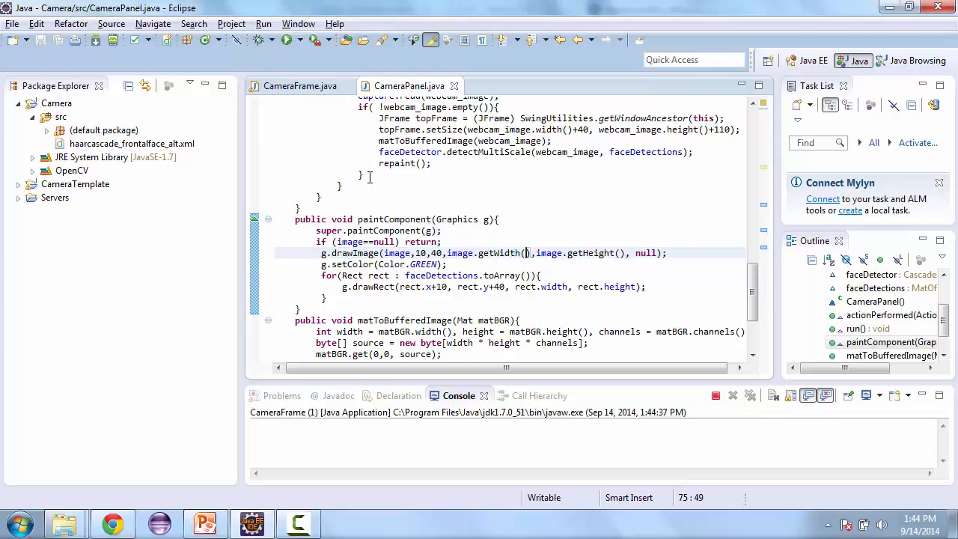
Step: Check the Camera window for green face boxes, then close it
left_click(286, 40)
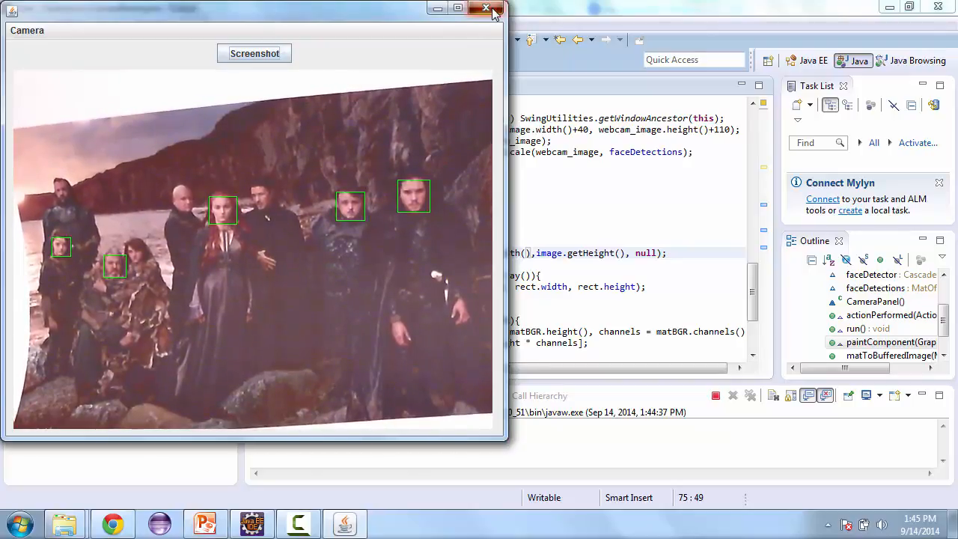
left_click(486, 8)
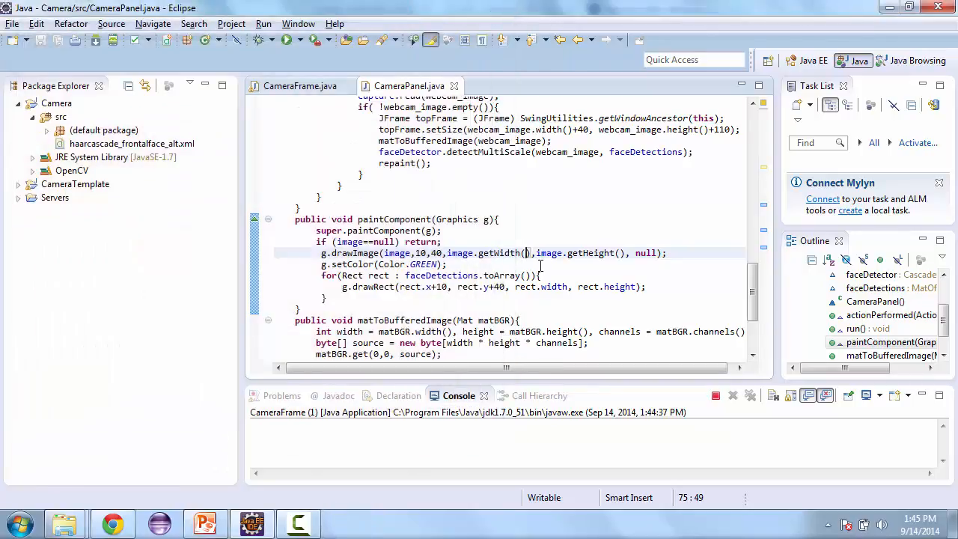